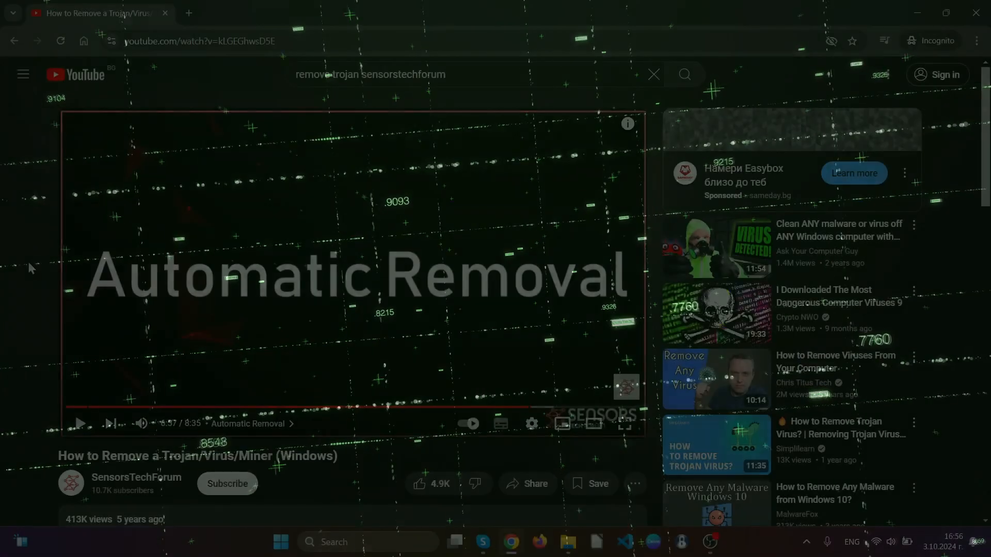
# Step: Download the SpyHunter 5 installer from the linked page and save it to the Desktop
pyautogui.scroll(-3)
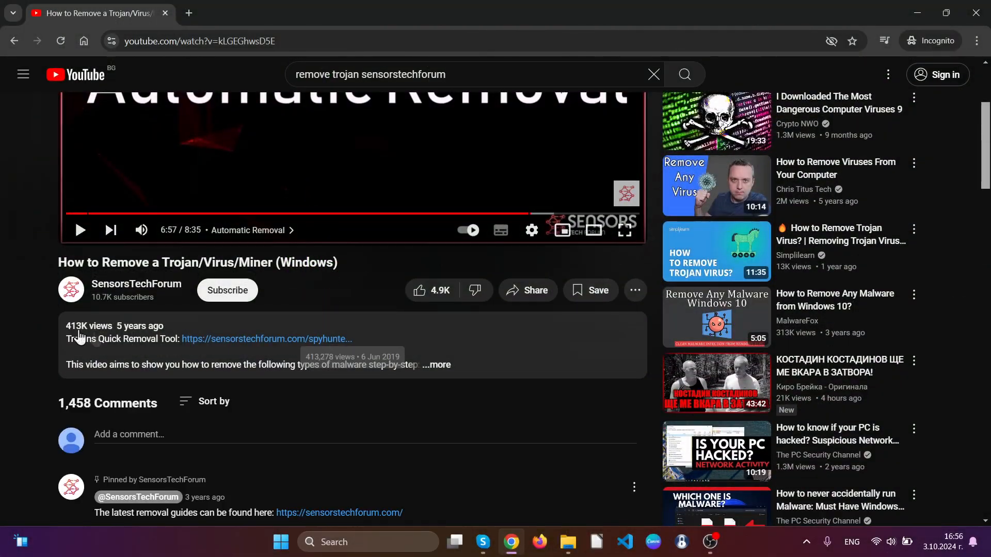
pyautogui.click(265, 339)
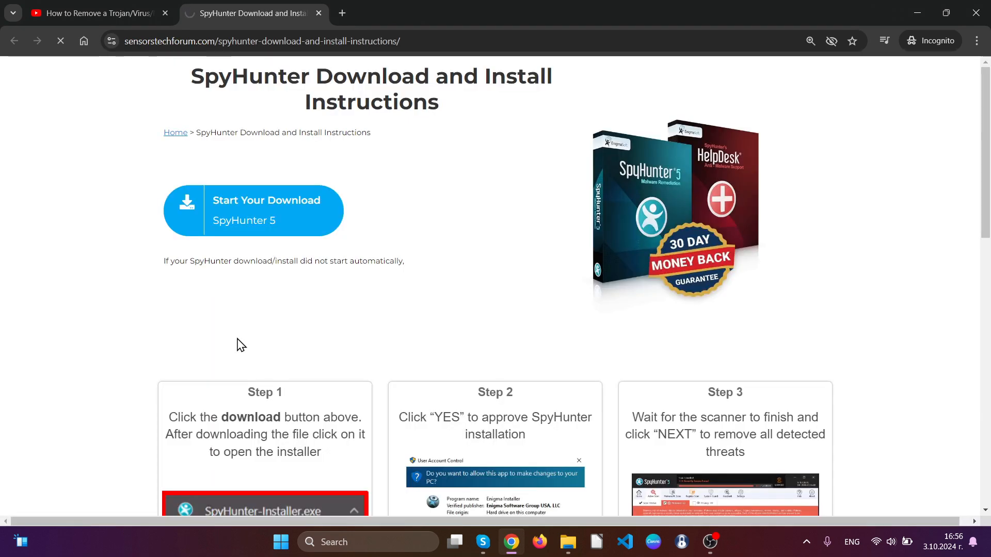
pyautogui.click(252, 211)
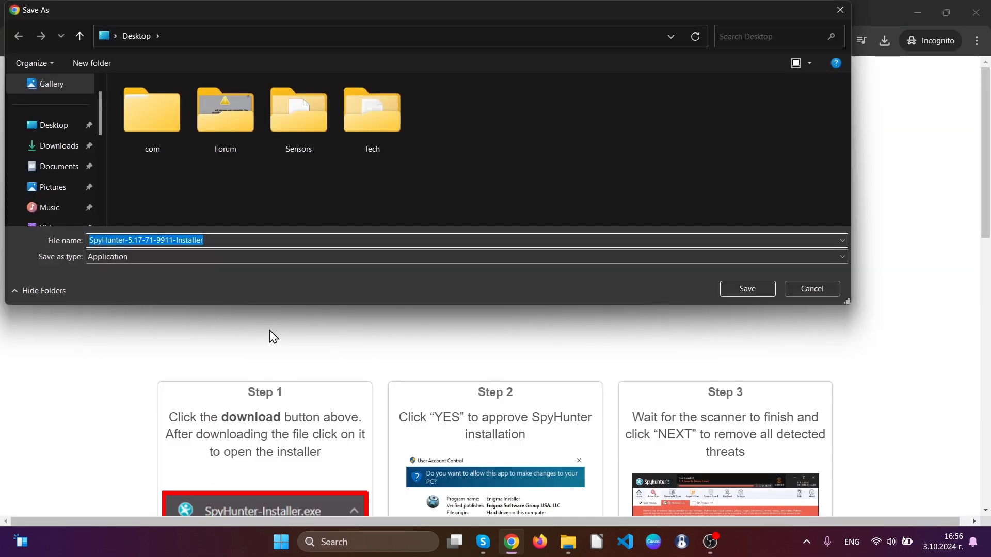
pyautogui.click(746, 289)
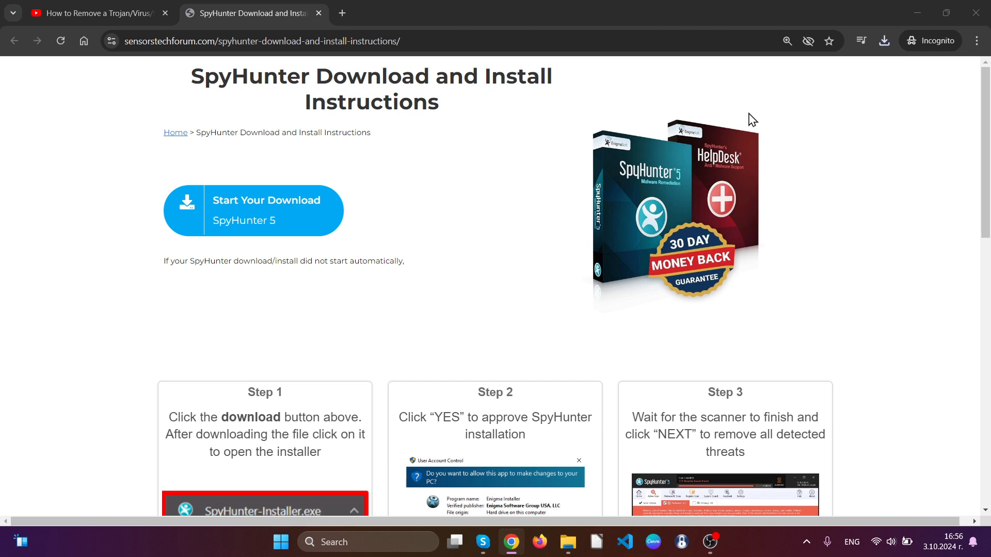
pyautogui.moveTo(434, 382)
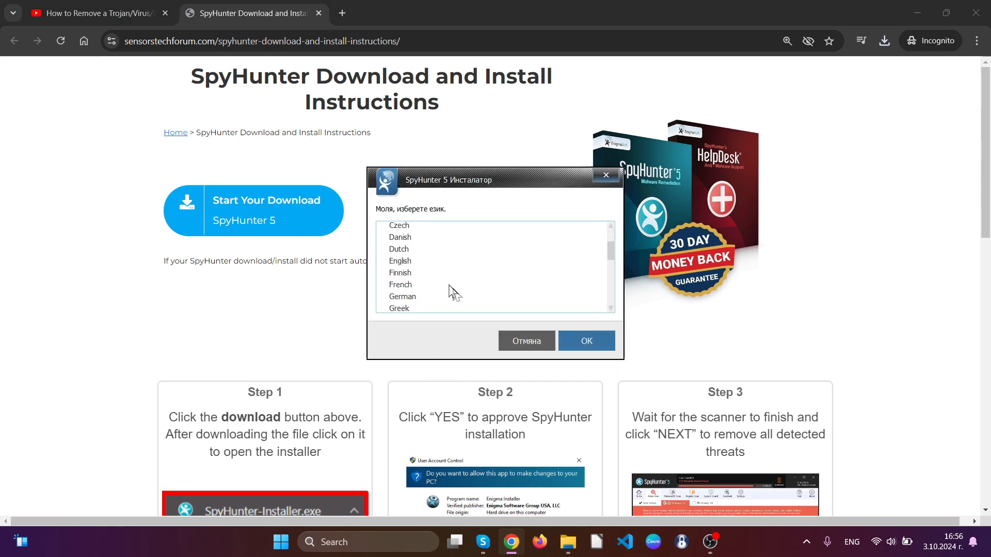
# Step: Install SpyHunter 5 in English, accepting the EULA and Privacy Policy, and finish setup
pyautogui.click(584, 341)
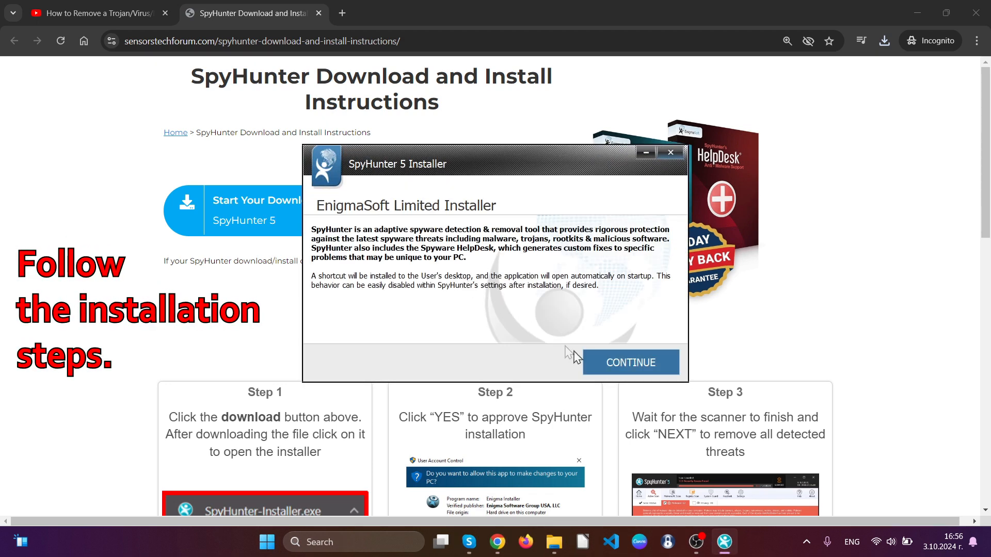
pyautogui.click(630, 362)
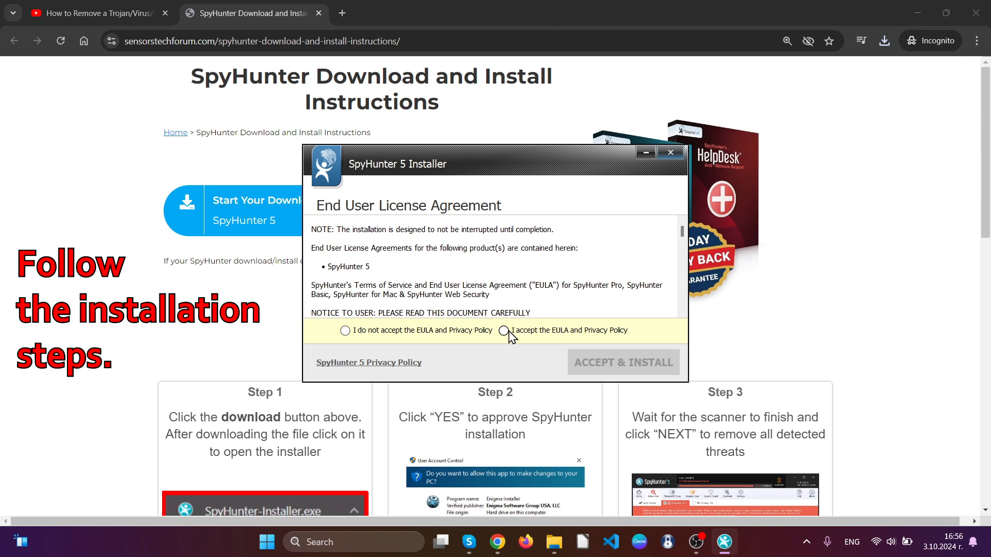
pyautogui.click(503, 330)
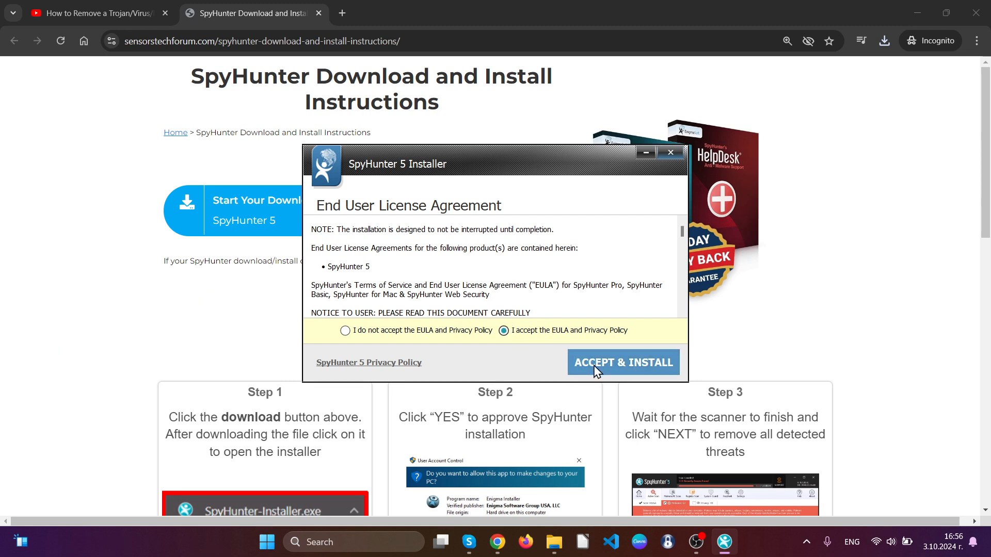
pyautogui.click(622, 362)
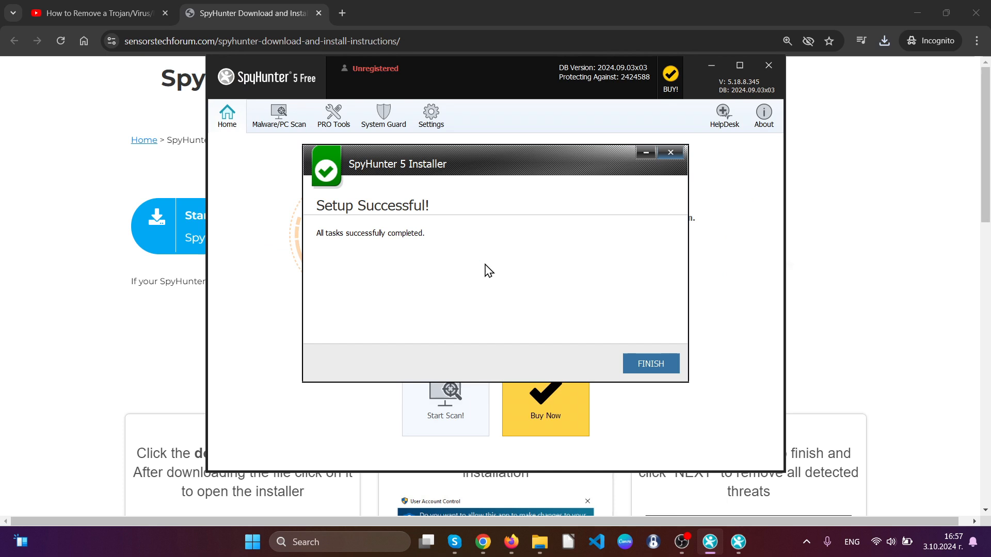
pyautogui.click(649, 363)
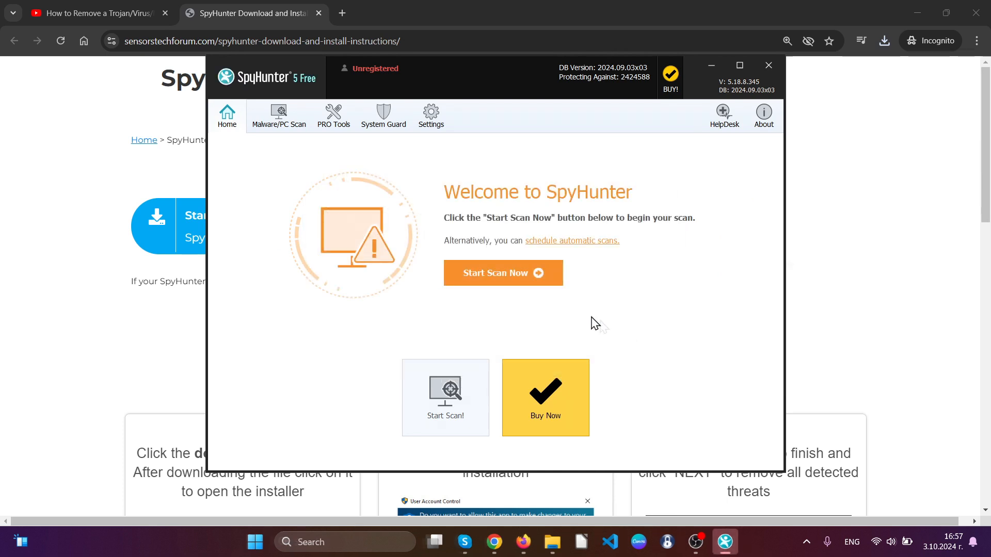
# Step: Run a SpyHunter scan, review the 40 malware results and continue to optimizations
pyautogui.click(503, 272)
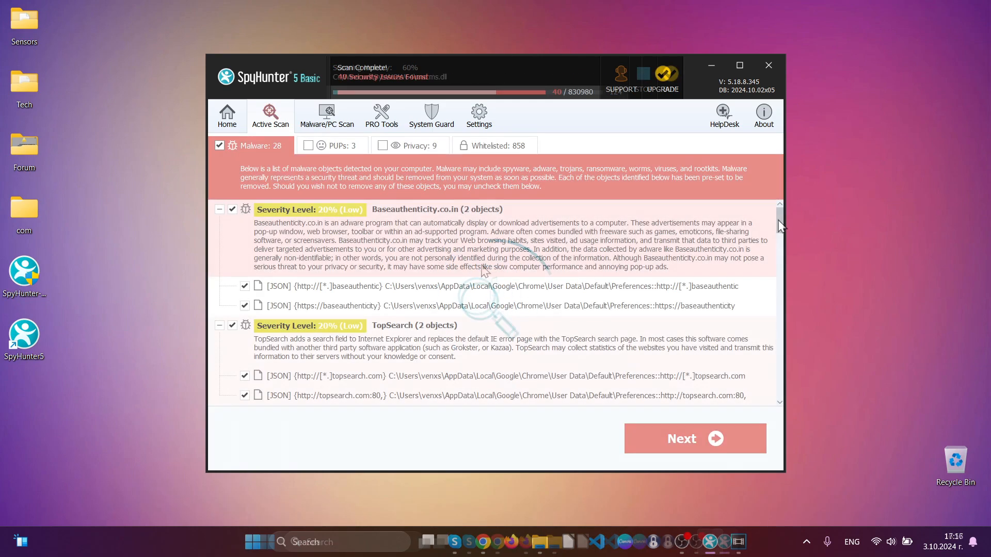
pyautogui.scroll(-3)
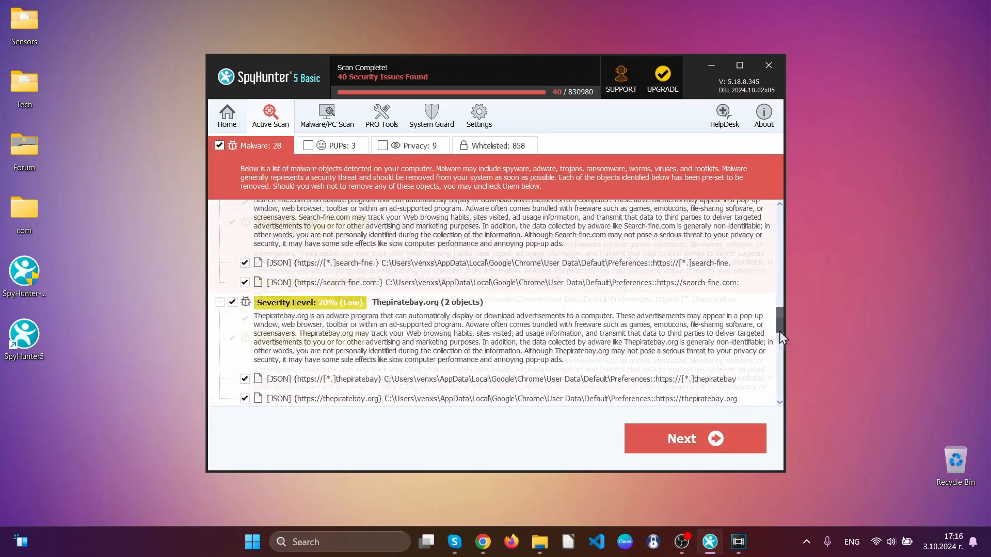
pyautogui.scroll(-3)
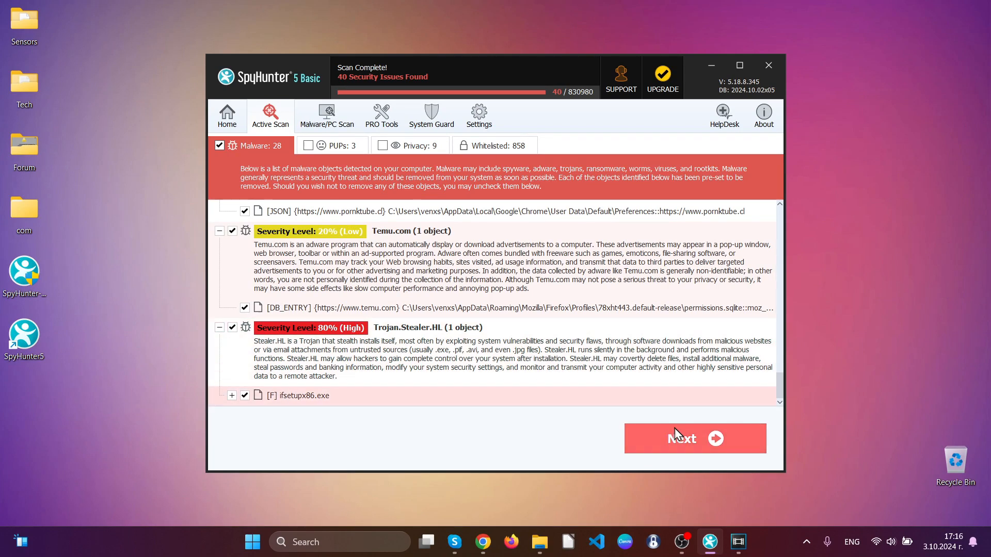
pyautogui.moveTo(683, 440)
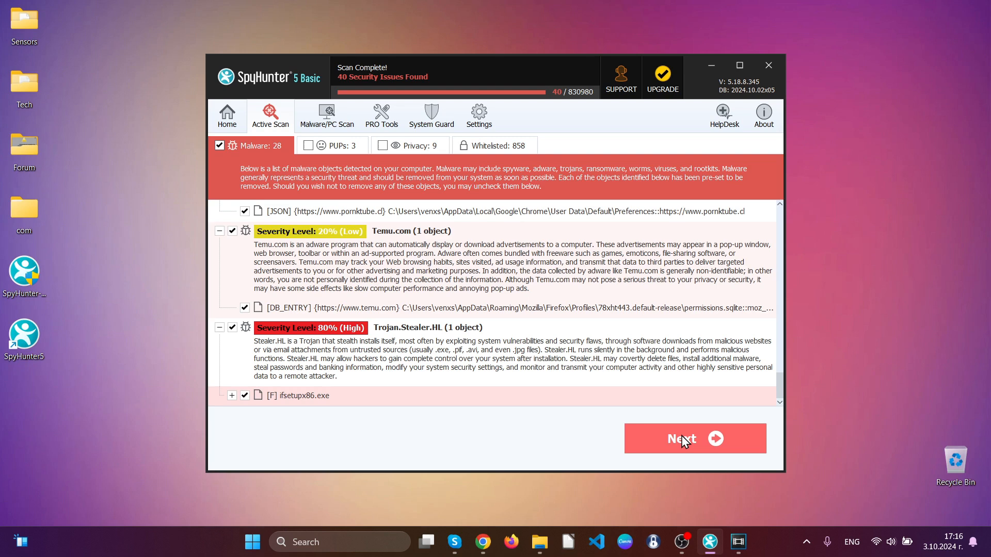
pyautogui.click(693, 438)
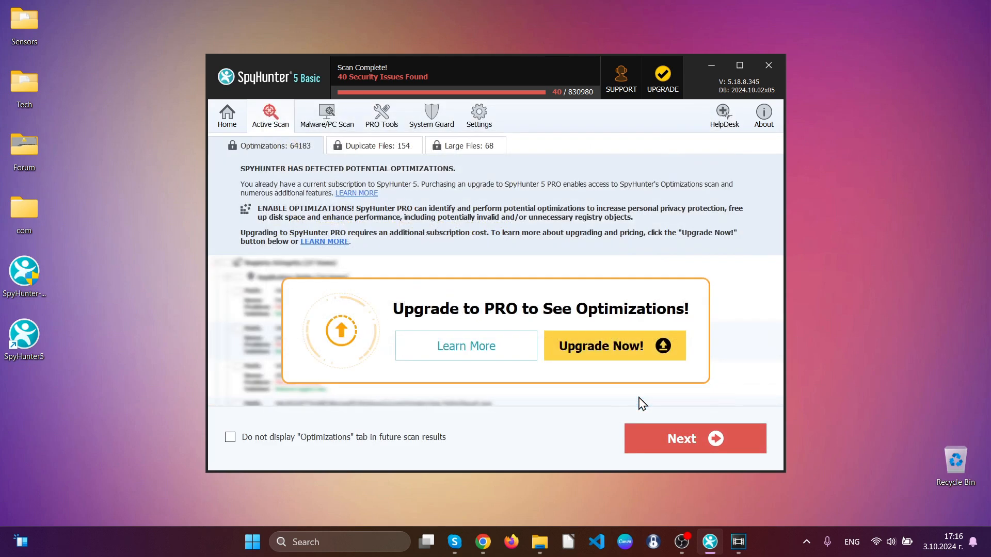
# Step: Remove the detected threats, letting SpyHunter close Chrome, and finish back at home
pyautogui.click(694, 437)
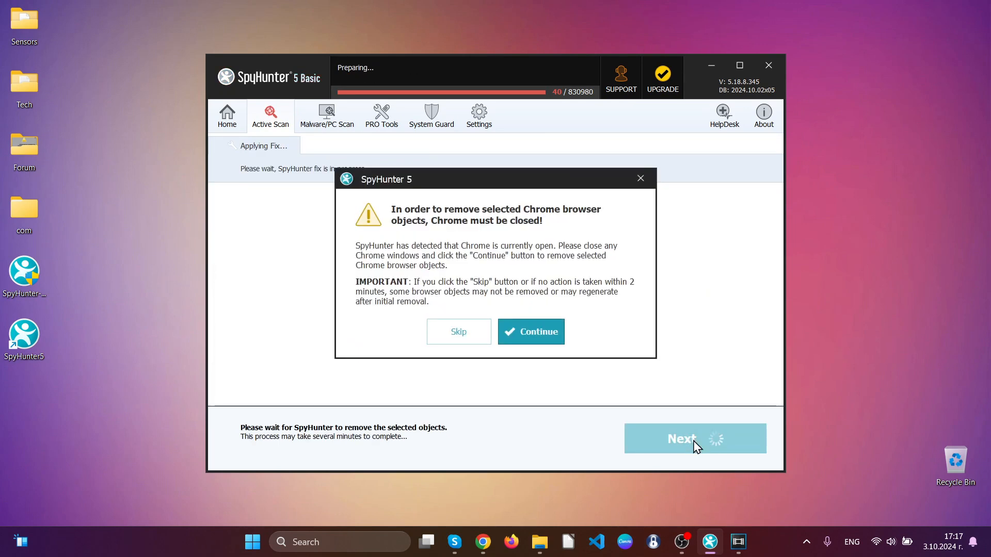
pyautogui.moveTo(542, 310)
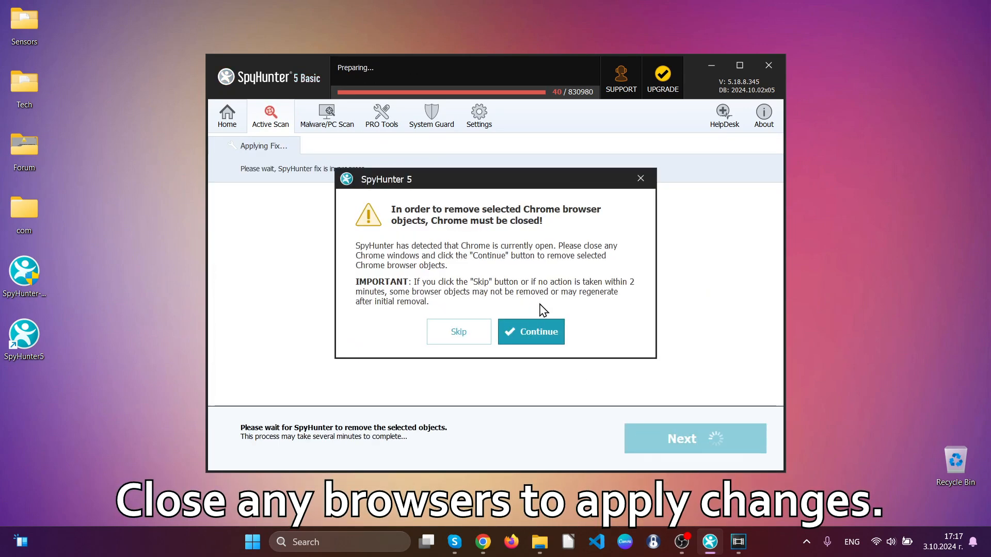
pyautogui.moveTo(458, 331)
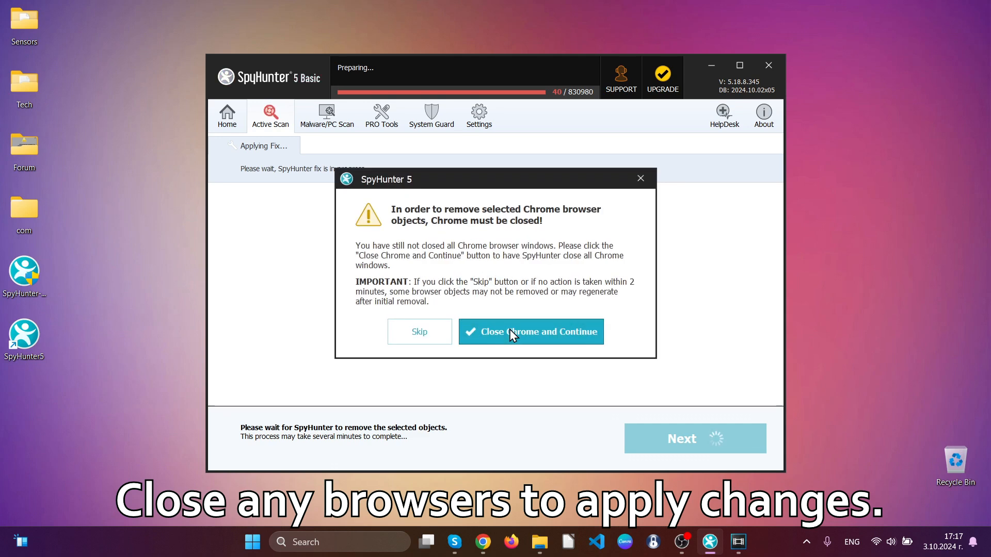
pyautogui.click(531, 332)
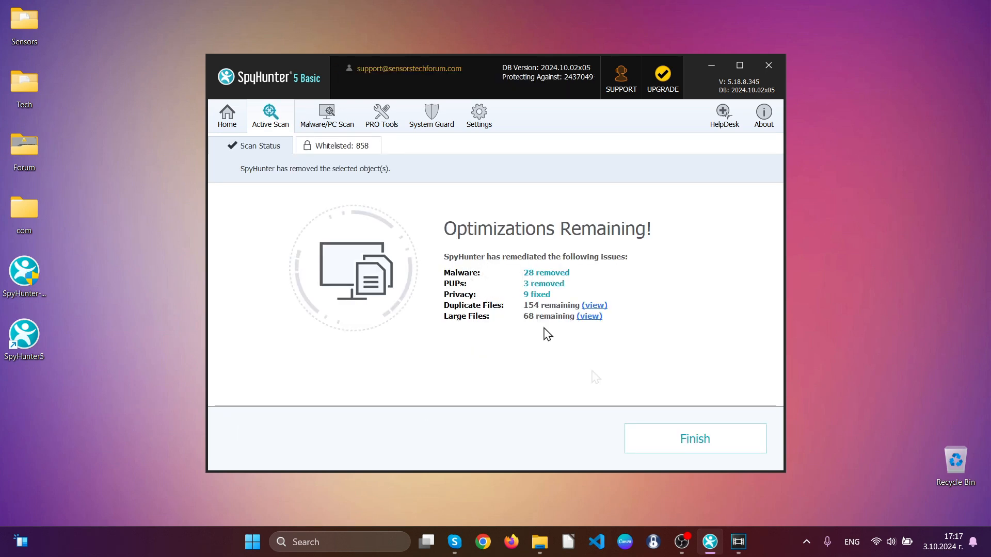
pyautogui.click(693, 438)
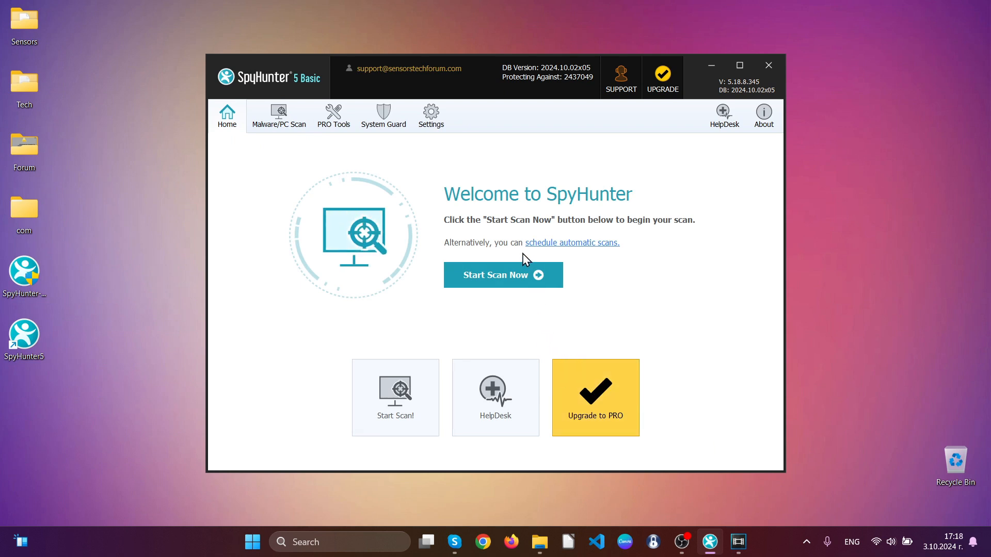
# Step: Launch Chrome and review its installed extensions, including the Blocked Search options menu
pyautogui.click(768, 65)
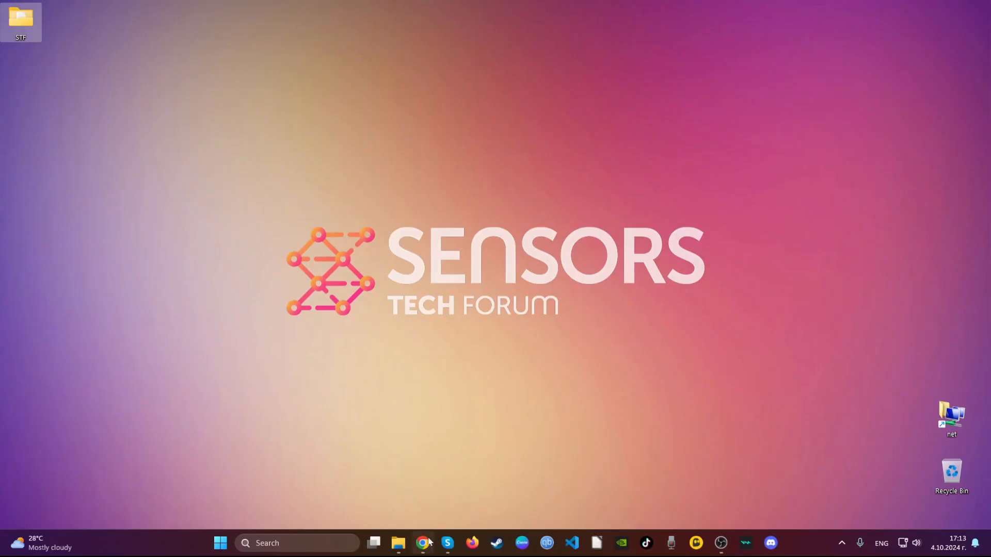
pyautogui.click(422, 548)
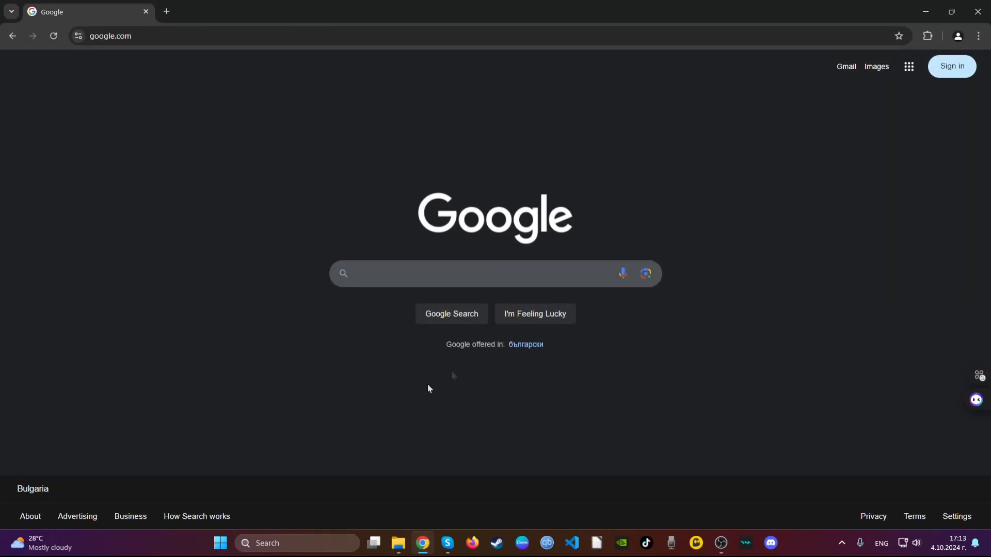
pyautogui.click(926, 36)
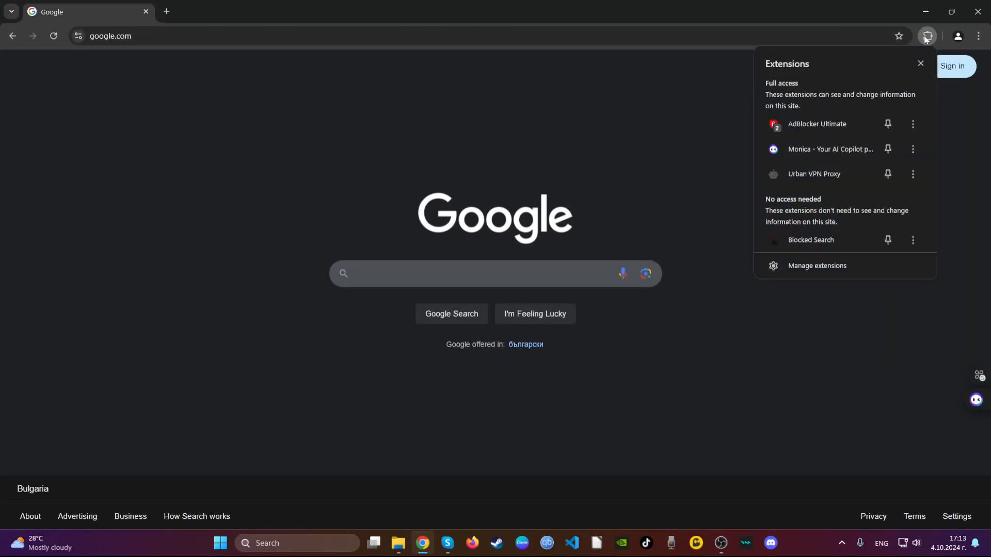
pyautogui.moveTo(818, 240)
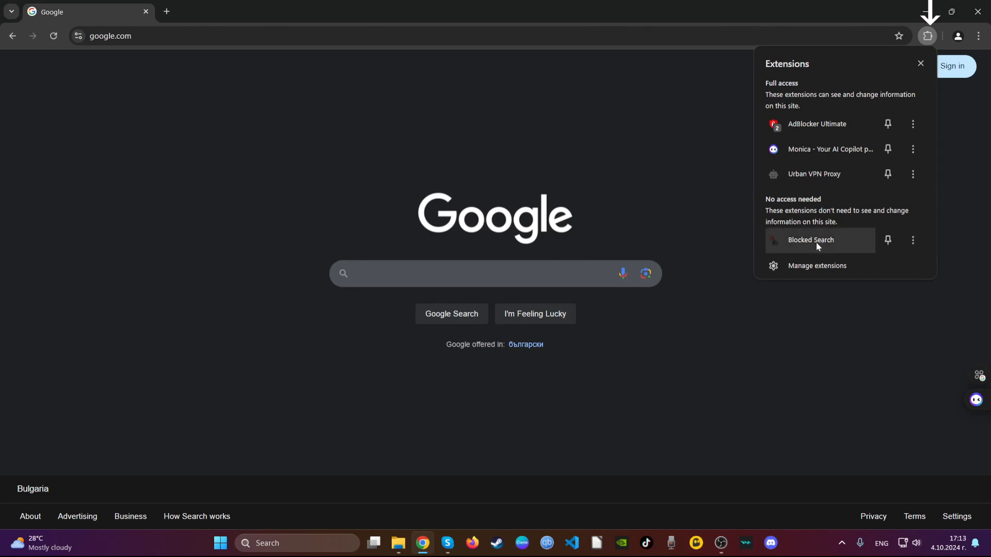
pyautogui.click(913, 240)
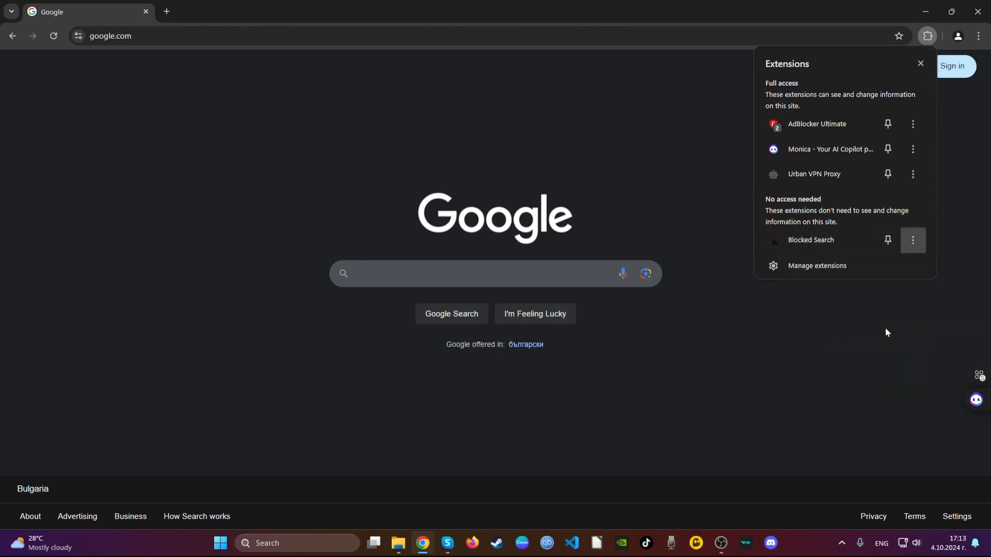
pyautogui.click(919, 63)
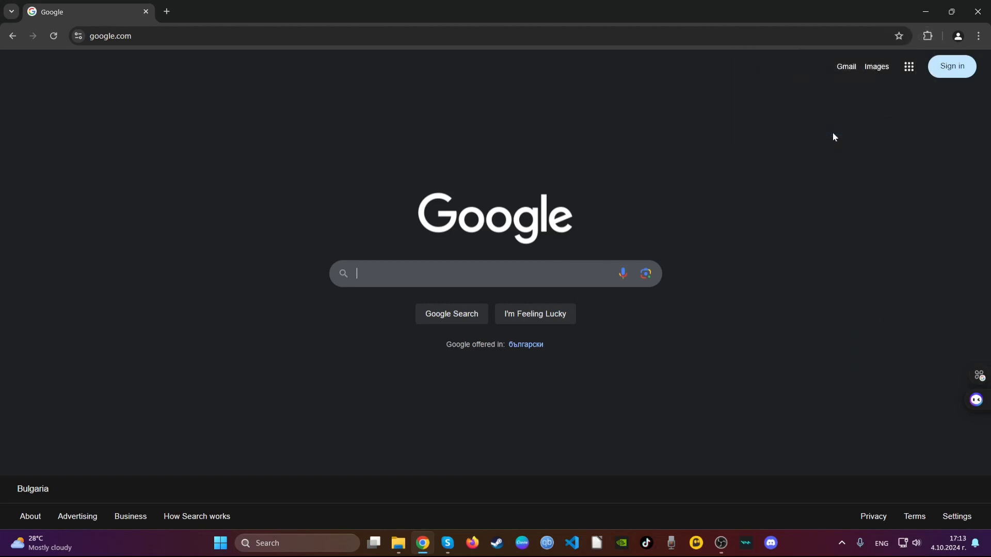
pyautogui.moveTo(473, 80)
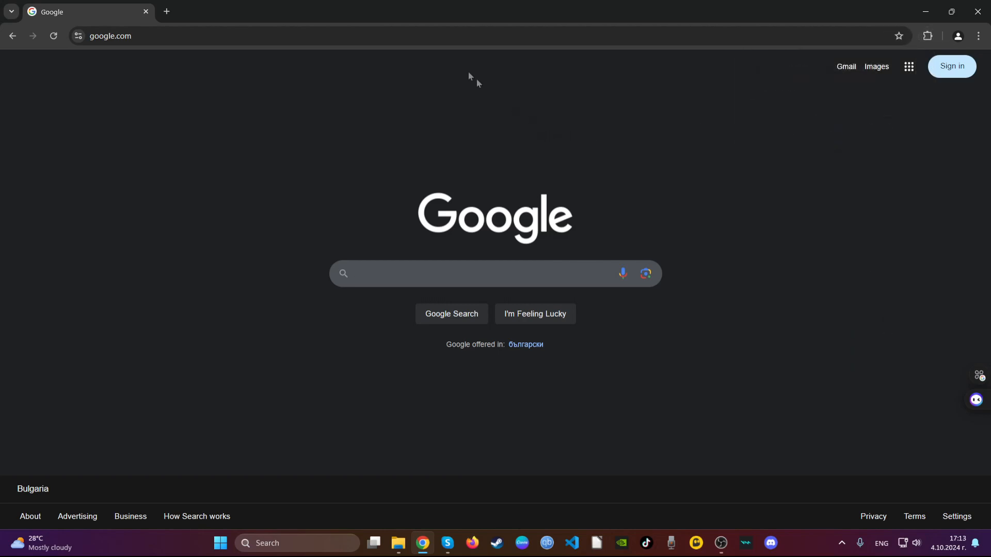
# Step: Delete all-time browsing data via chrome://settings/clearBrowserData, keeping passwords, then close Chrome
pyautogui.write('clea')
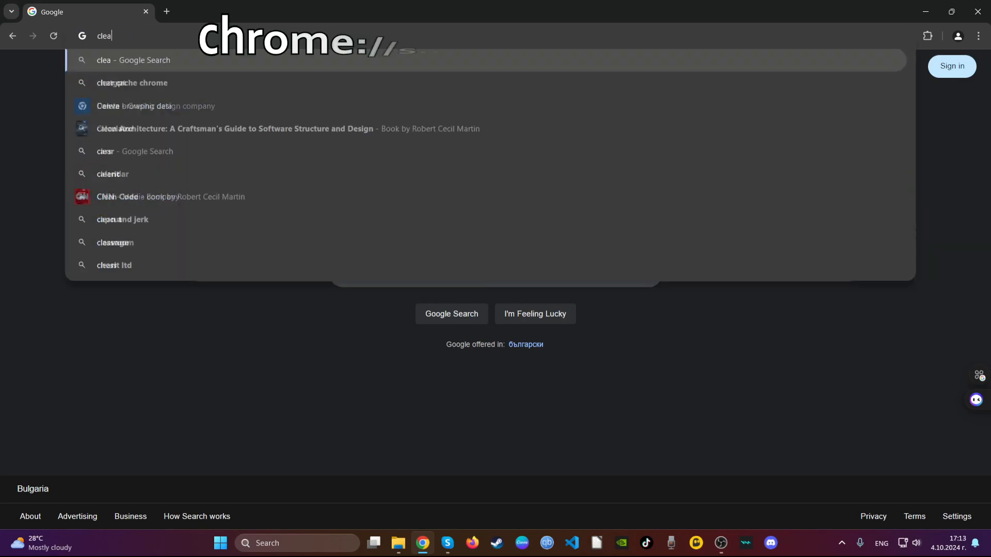
pyautogui.write('chro')
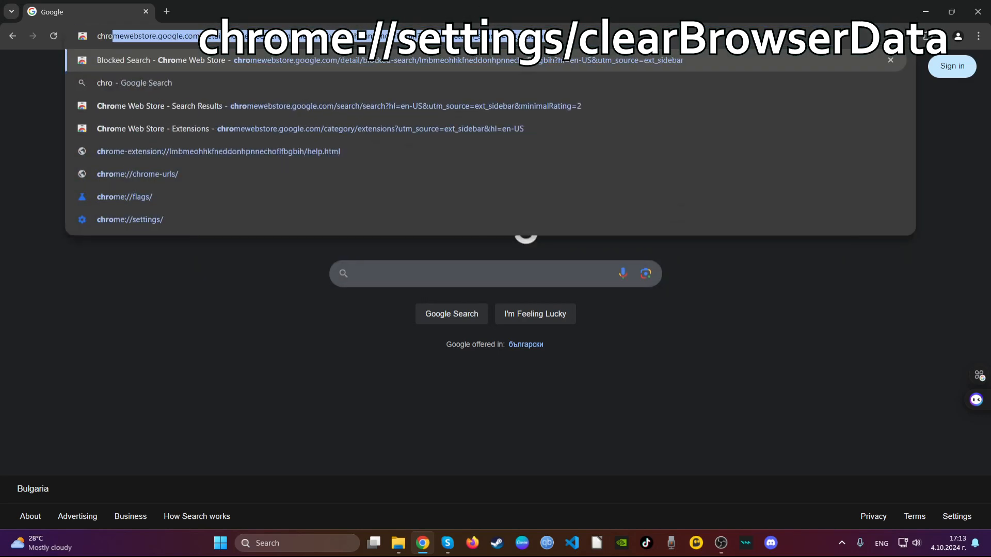
pyautogui.write('chrome://version')
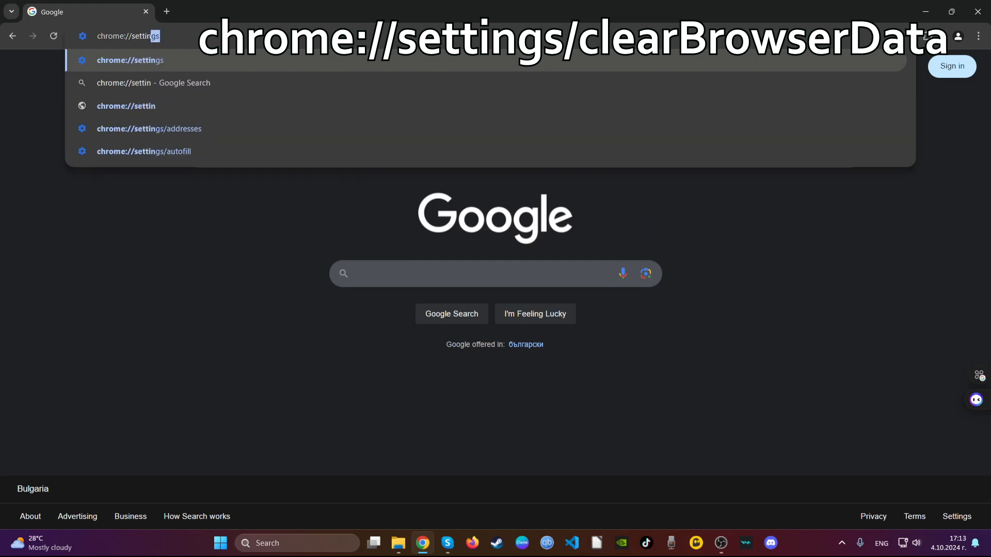
pyautogui.write('/clearBrowserData')
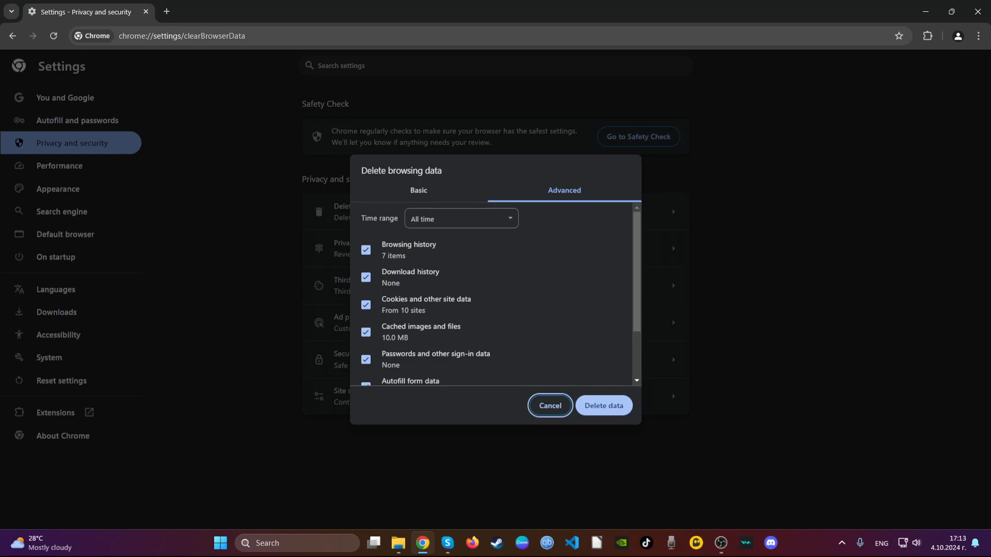
pyautogui.moveTo(460, 199)
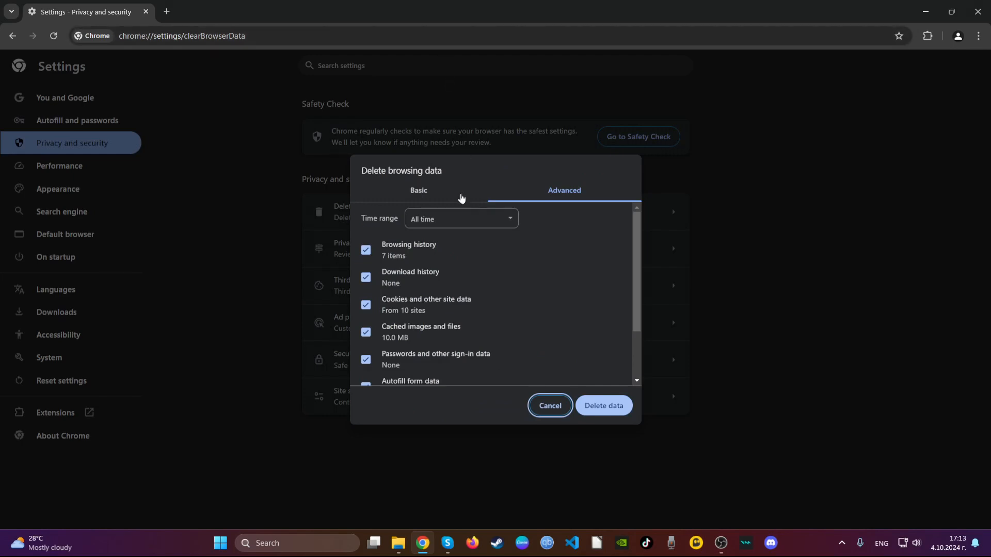
pyautogui.scroll(-3)
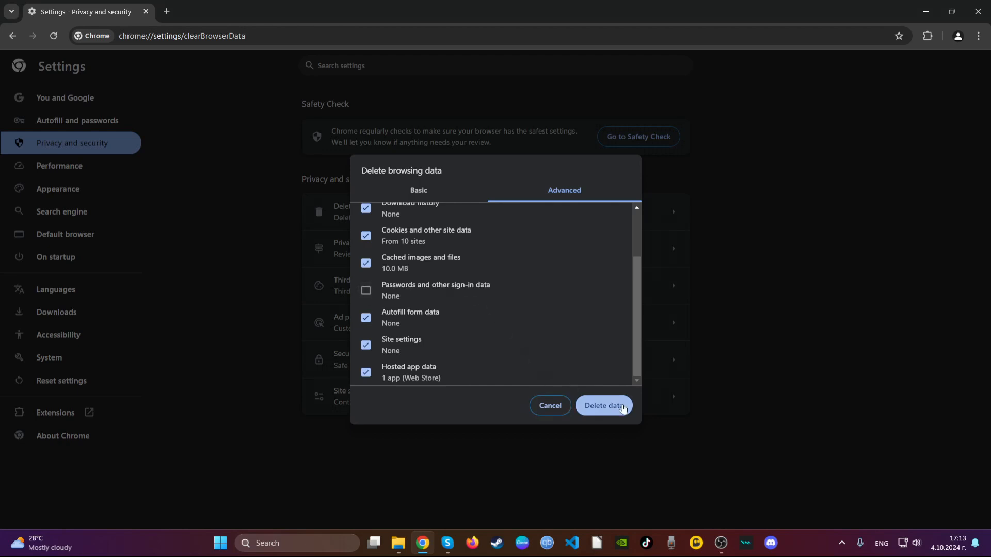
pyautogui.click(602, 406)
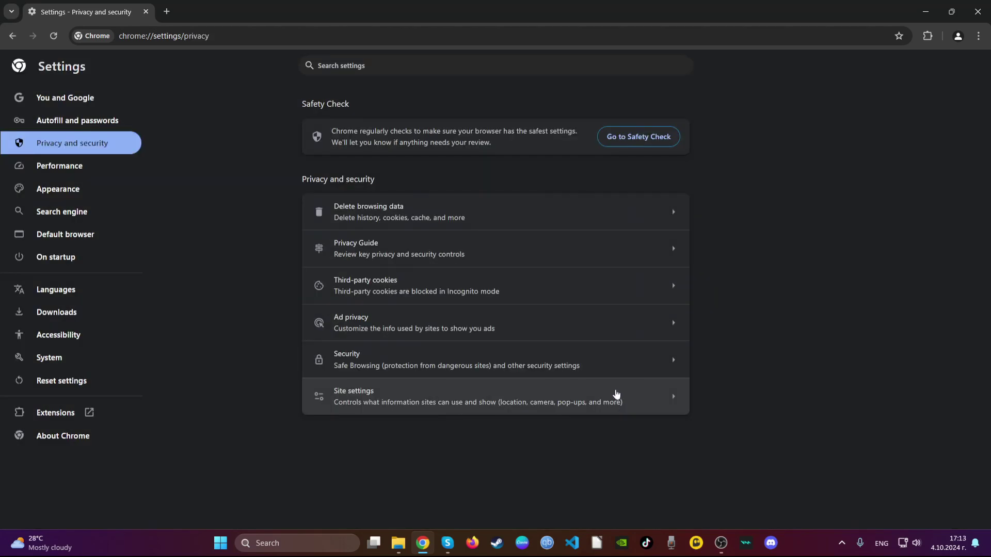
pyautogui.moveTo(549, 291)
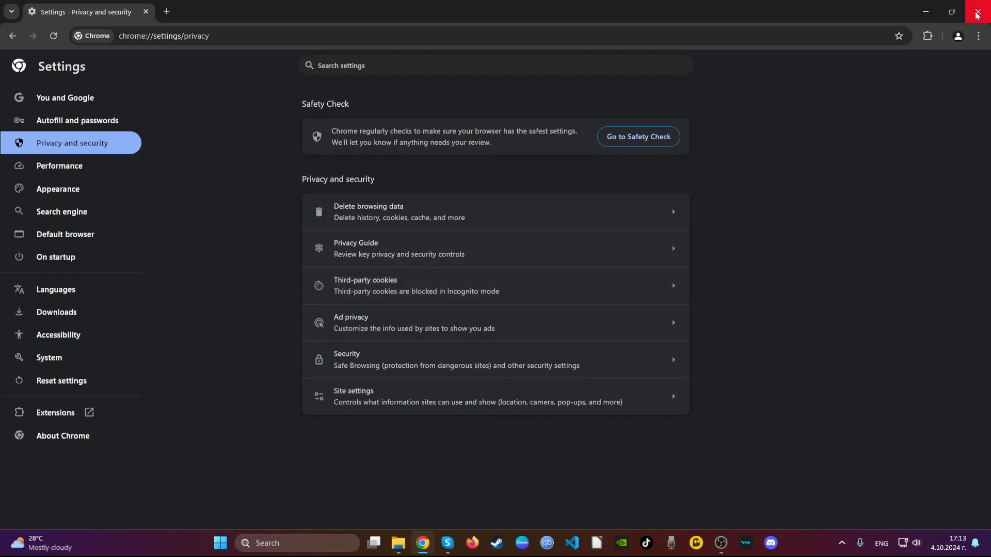
pyautogui.click(978, 11)
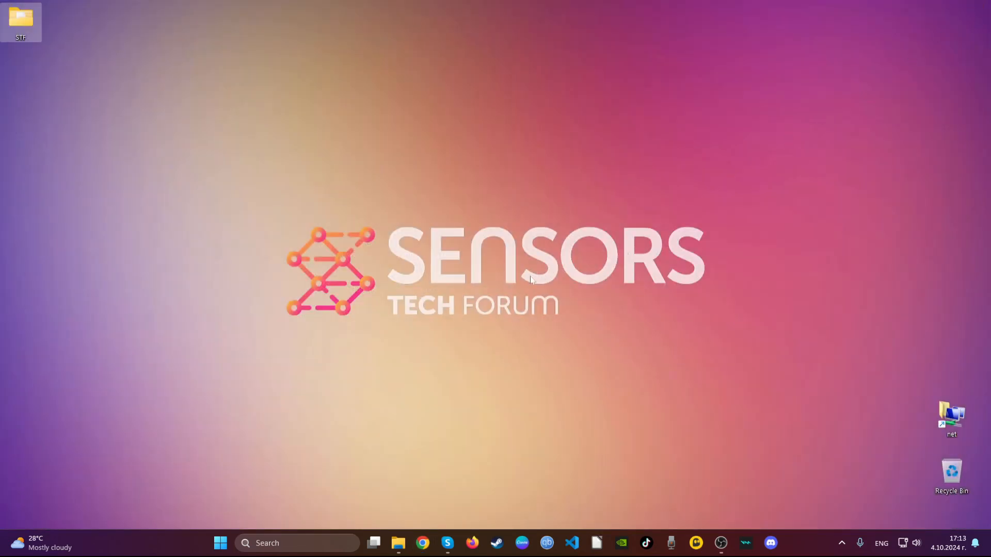
pyautogui.moveTo(699, 512)
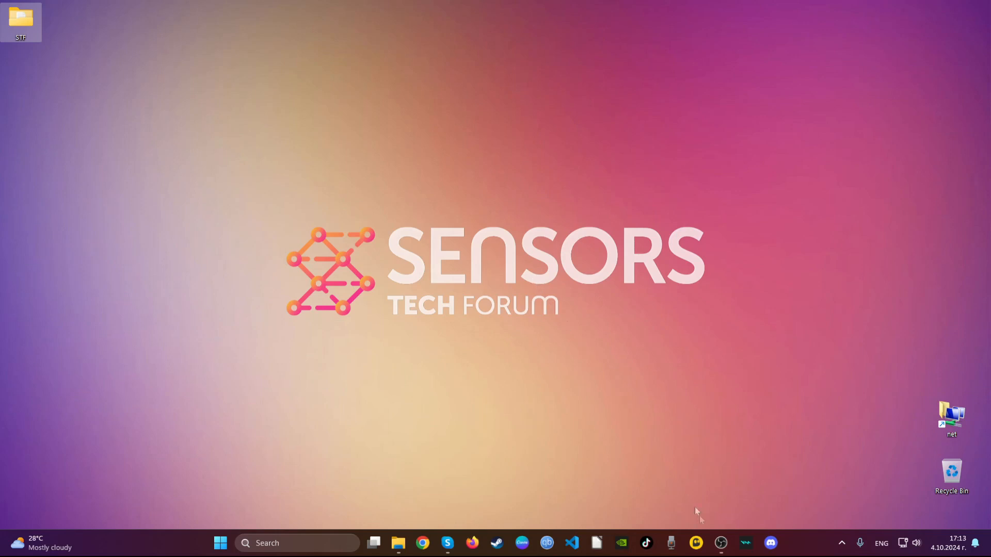
# Step: Launch Firefox and request removal of the Safeplex Search extension from its options menu
pyautogui.click(471, 543)
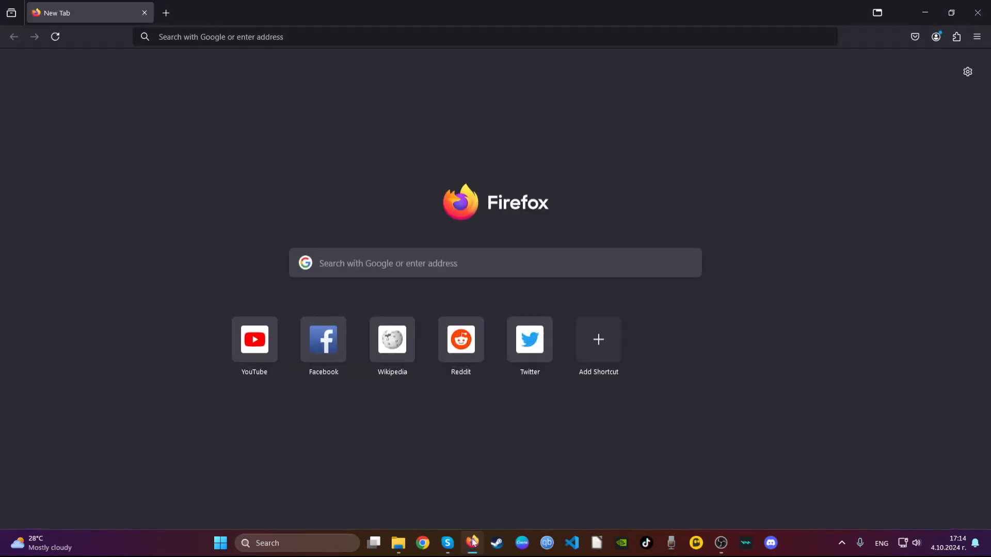
pyautogui.click(956, 37)
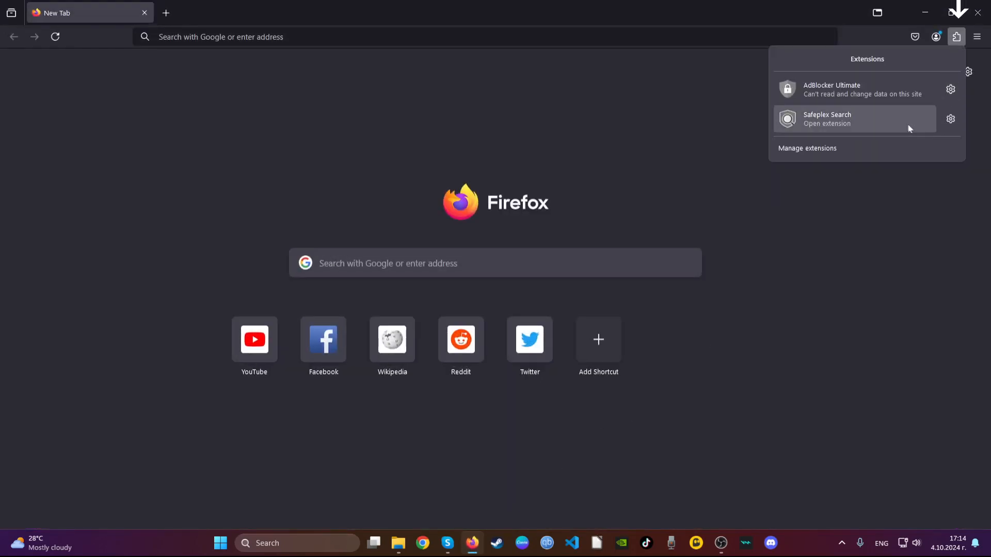
pyautogui.click(950, 119)
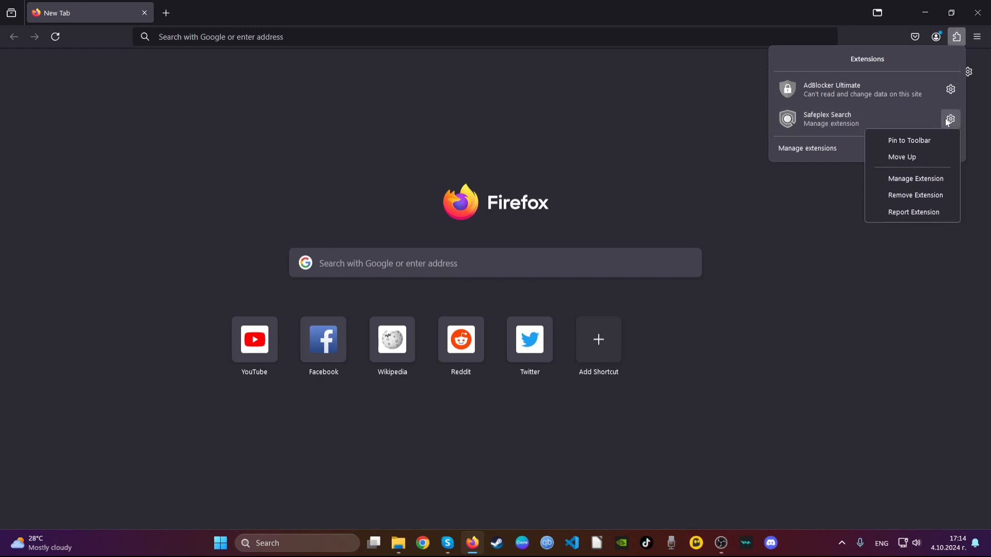
pyautogui.moveTo(914, 195)
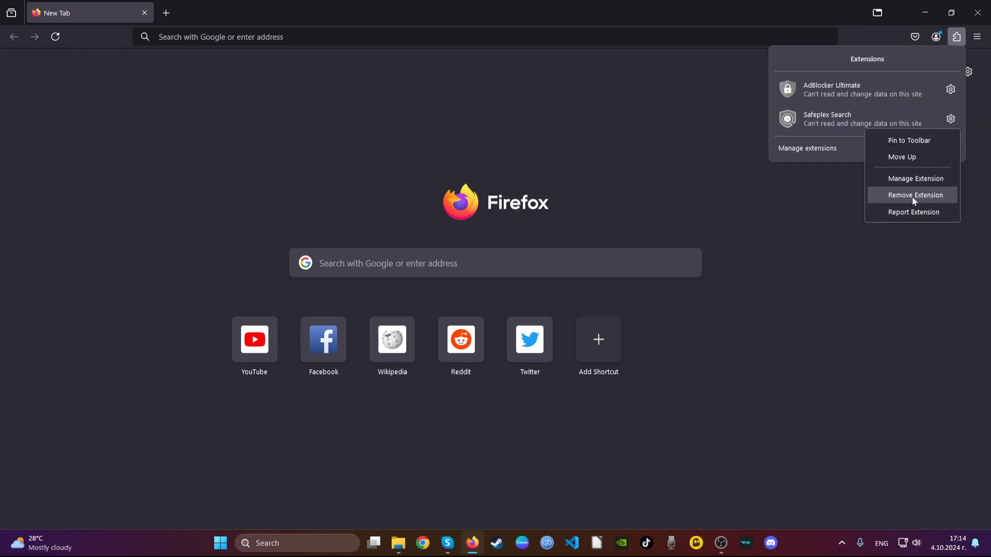
pyautogui.click(914, 195)
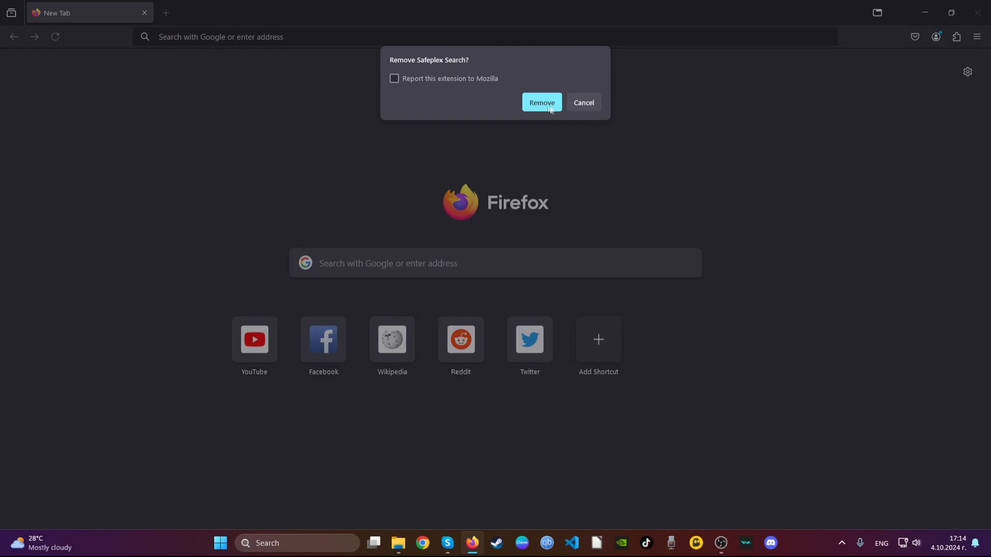
# Step: Confirm removing Safeplex Search and load the about:support troubleshooting page
pyautogui.click(540, 102)
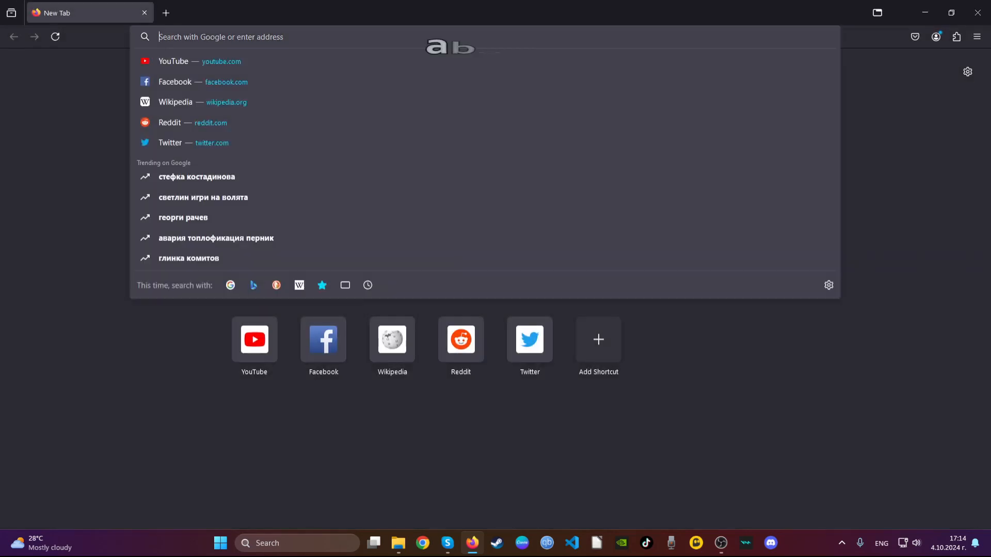
pyautogui.write('ab')
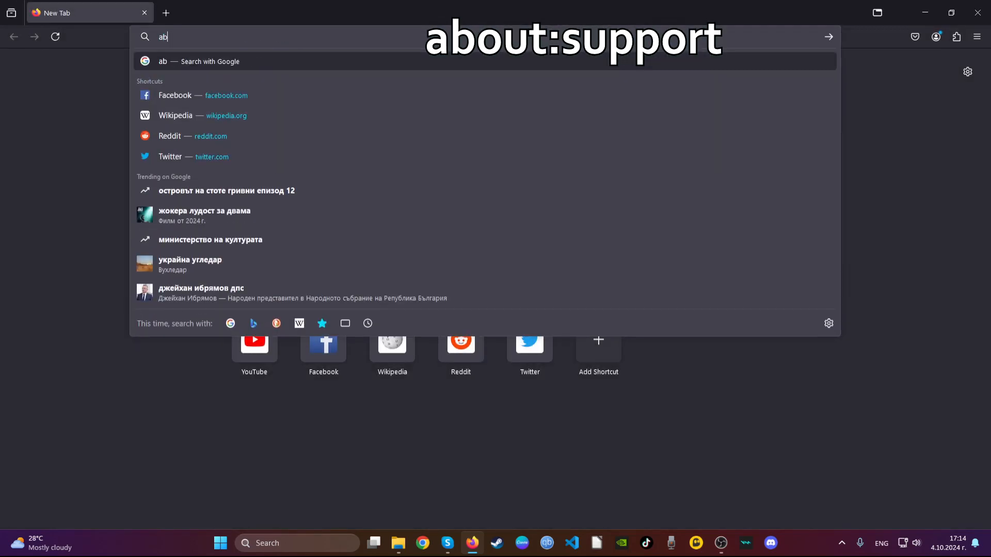
pyautogui.write('about:support')
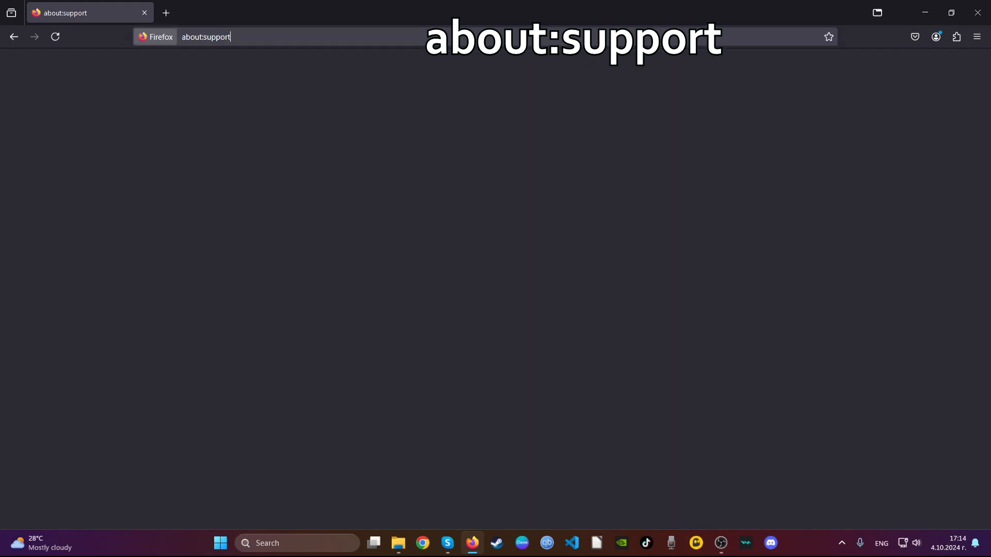
pyautogui.press('Return')
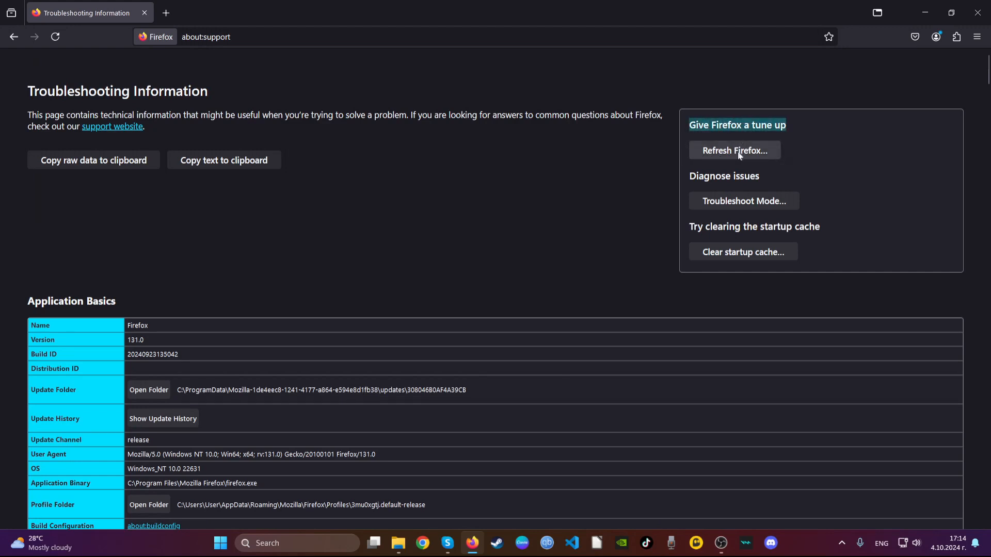
# Step: Refresh Firefox to default settings, dismiss the import summary and close the browser
pyautogui.click(734, 151)
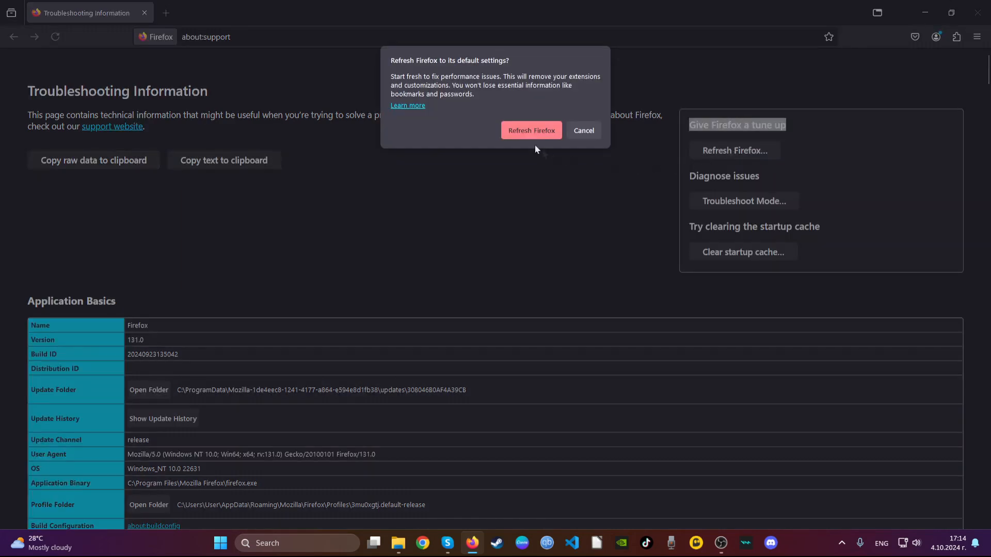
pyautogui.click(530, 130)
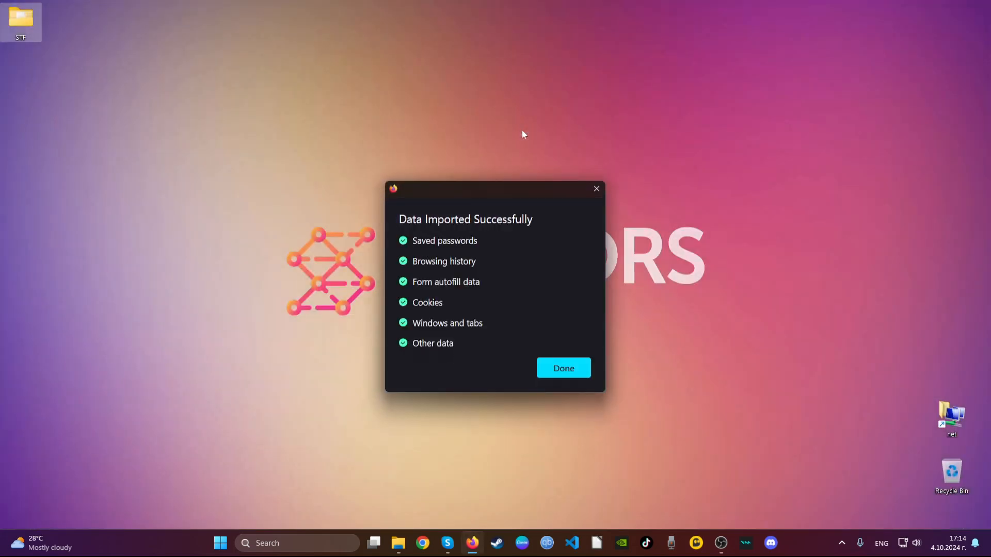
pyautogui.moveTo(564, 367)
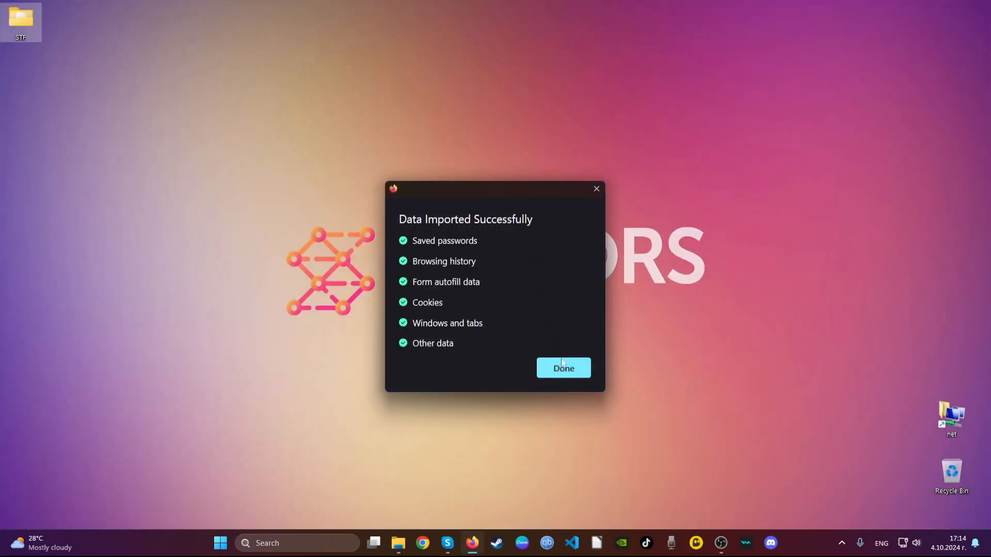
pyautogui.click(563, 368)
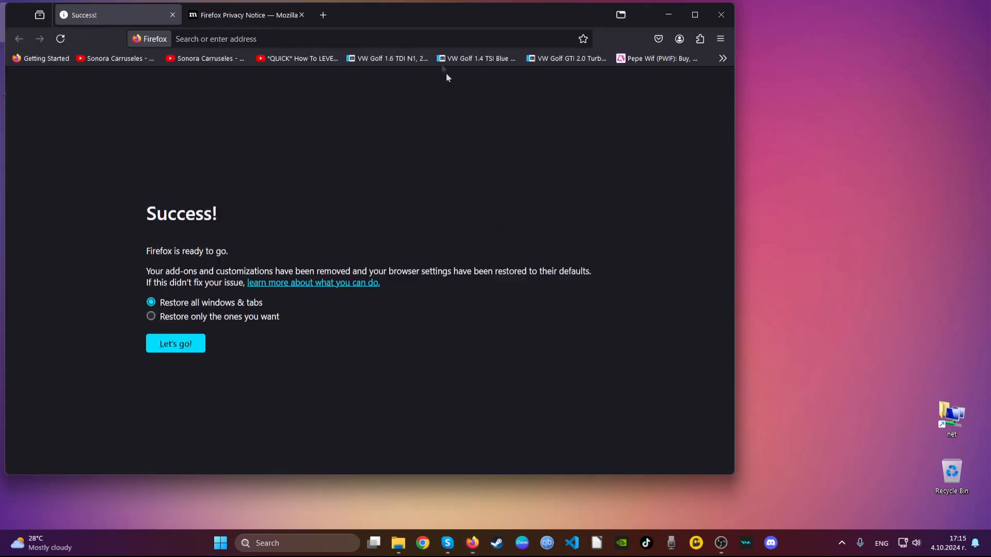
pyautogui.click(693, 14)
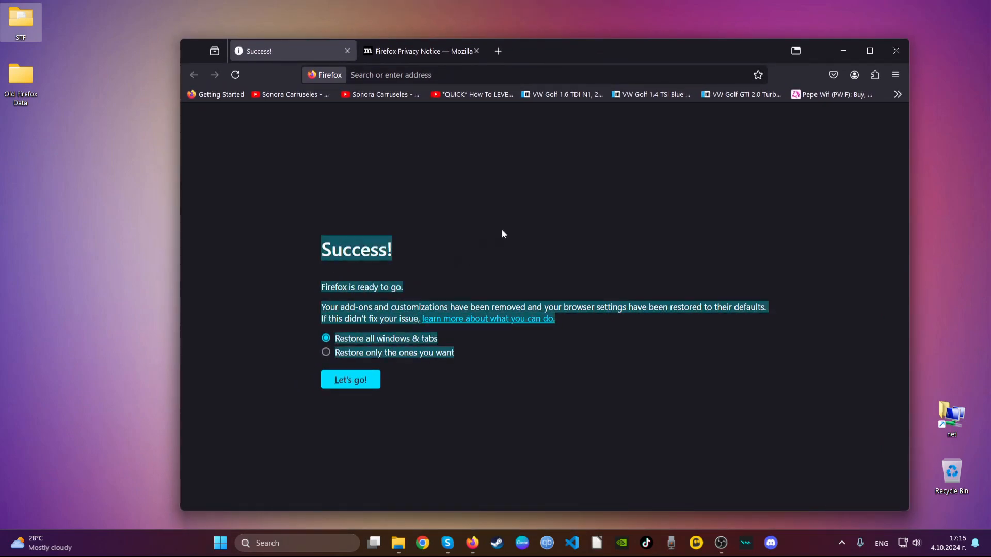
pyautogui.moveTo(833, 75)
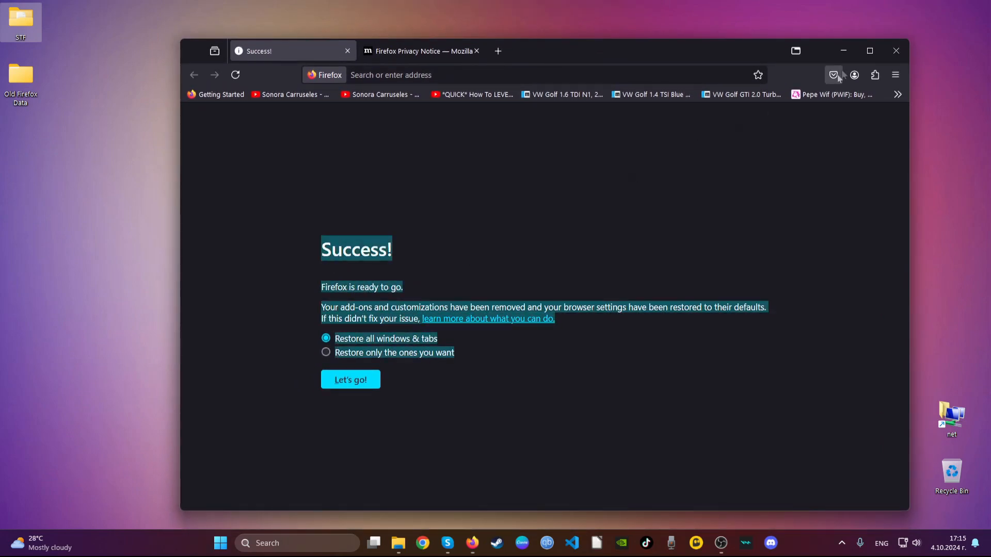
pyautogui.click(896, 50)
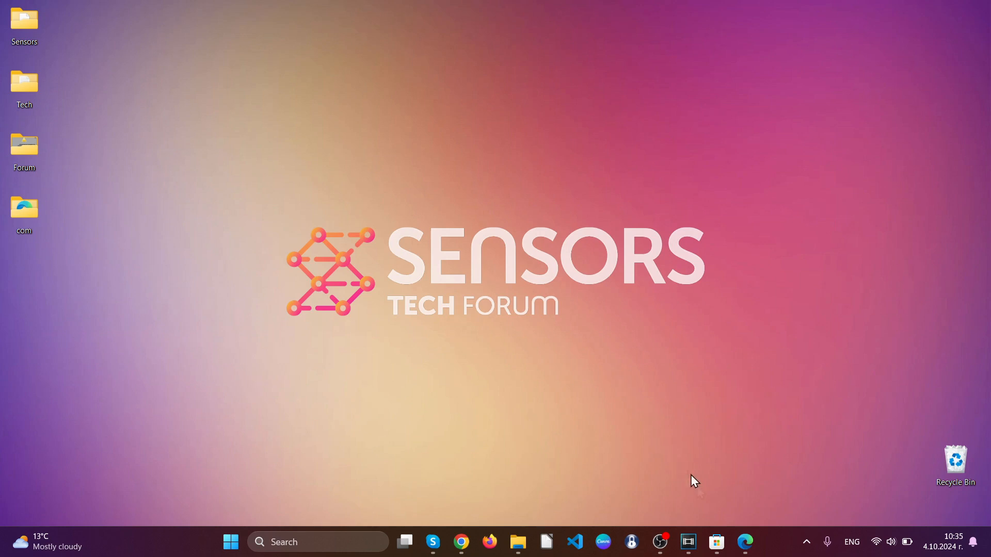
# Step: Launch Edge and remove the Search from Popup or ContextMenu extension, confirming removal
pyautogui.click(746, 542)
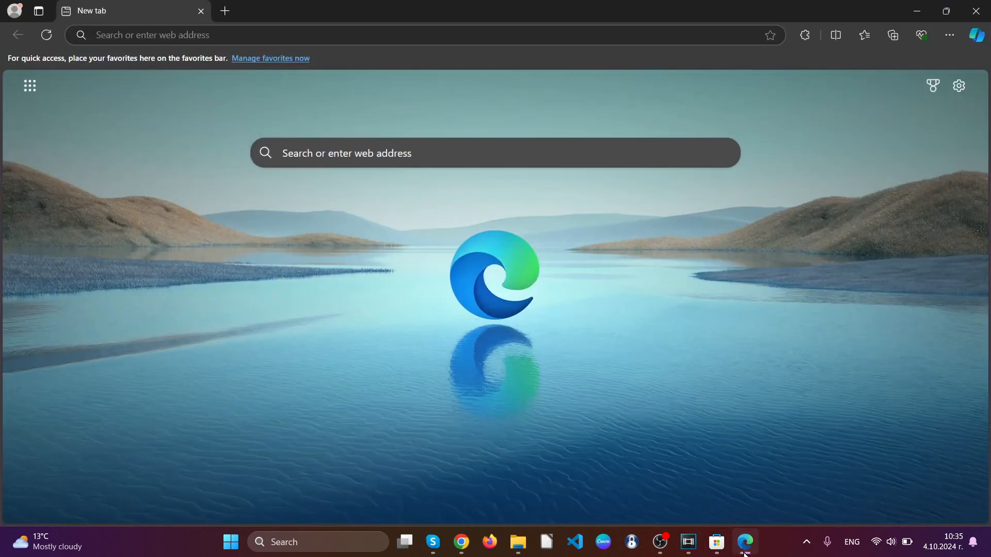
pyautogui.moveTo(798, 115)
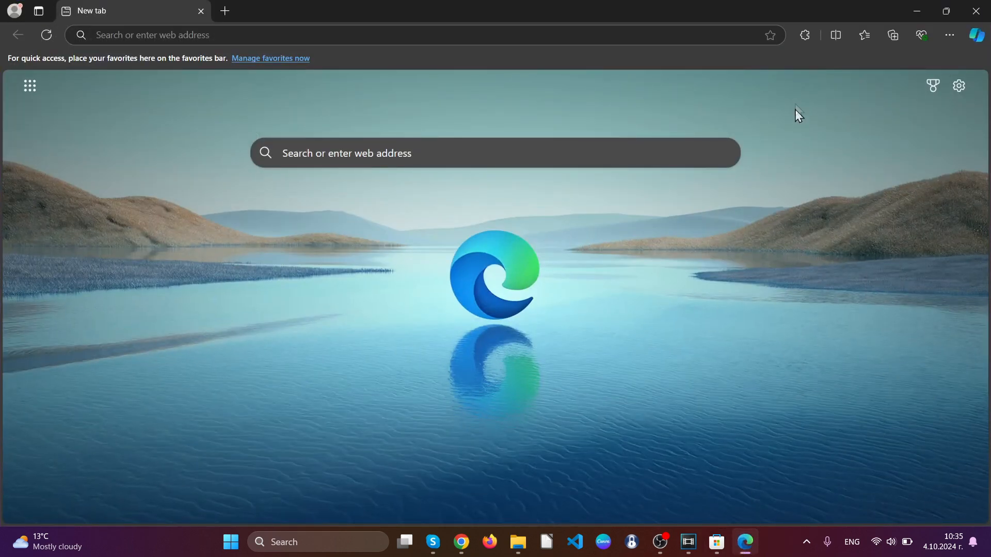
pyautogui.moveTo(804, 35)
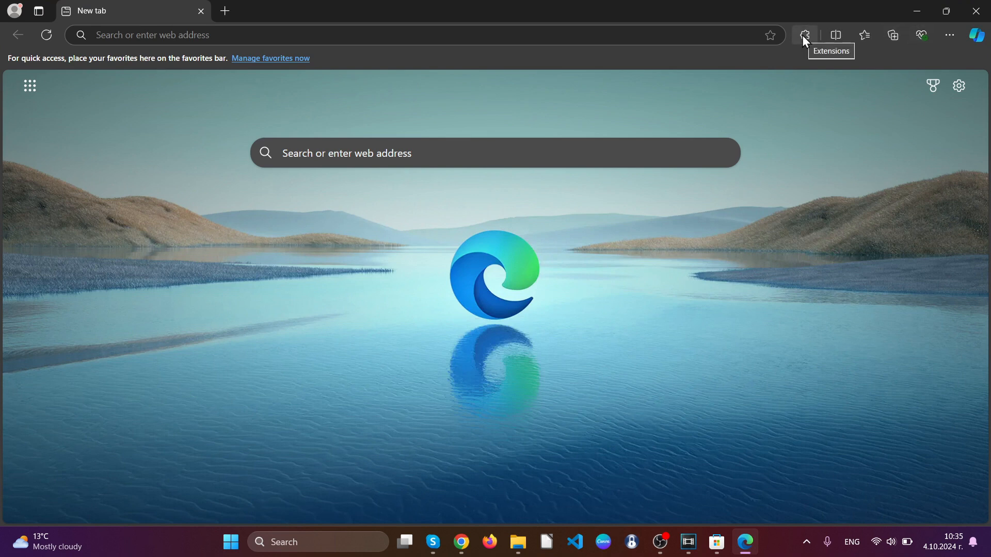
pyautogui.click(804, 35)
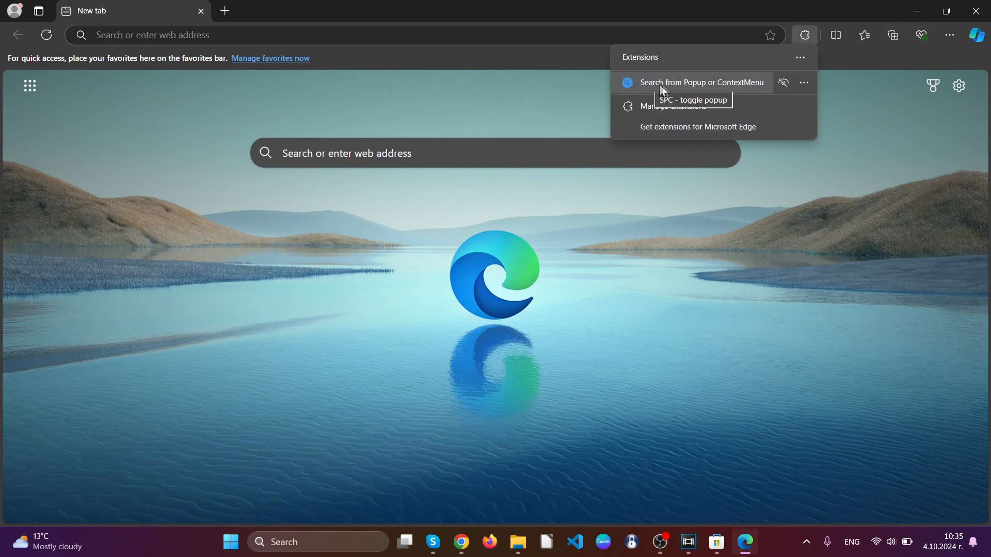
pyautogui.moveTo(804, 83)
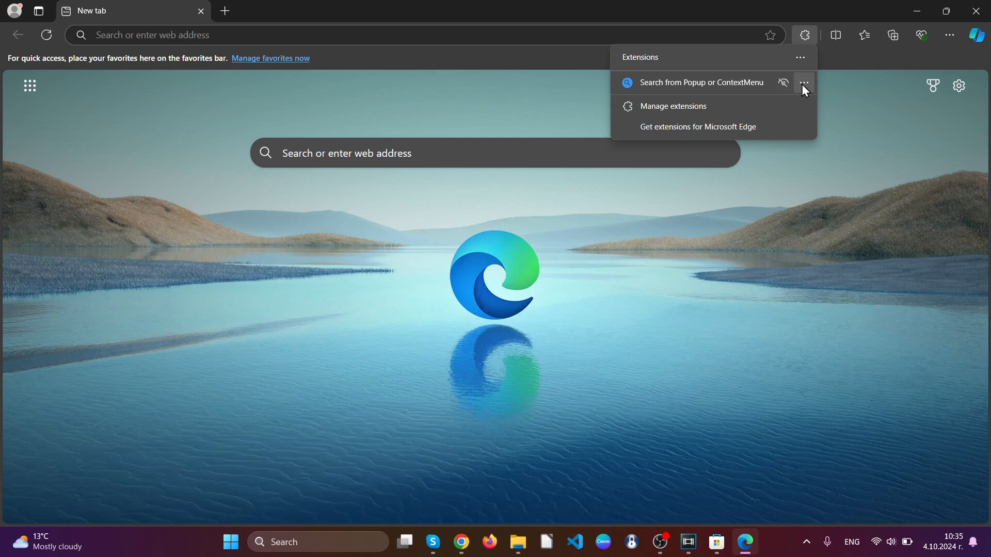
pyautogui.click(804, 82)
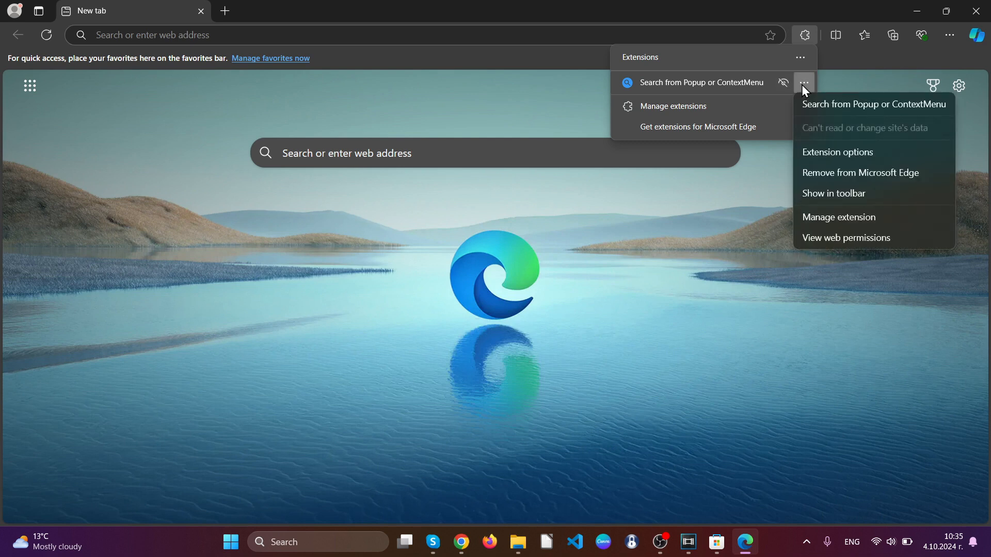
pyautogui.click(860, 172)
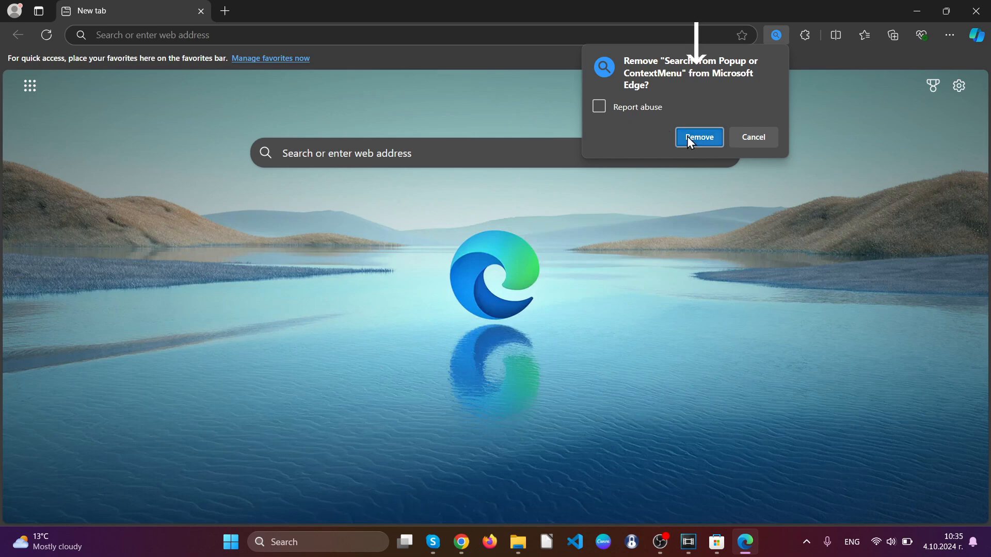
pyautogui.click(699, 137)
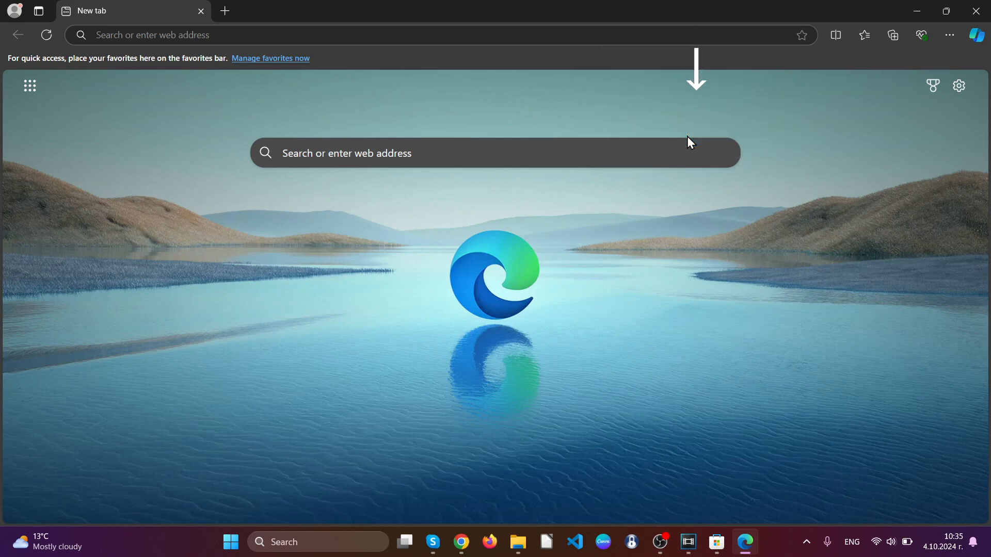
# Step: Reach Edge's clear-browsing-data settings and set the time range to All time
pyautogui.write('edge://settings/')
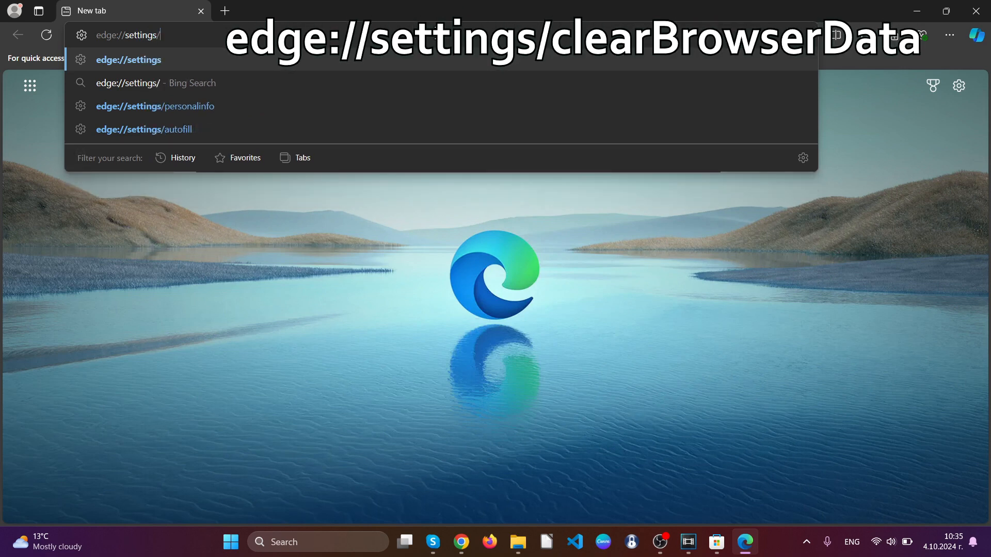
pyautogui.write('clearBrowserData')
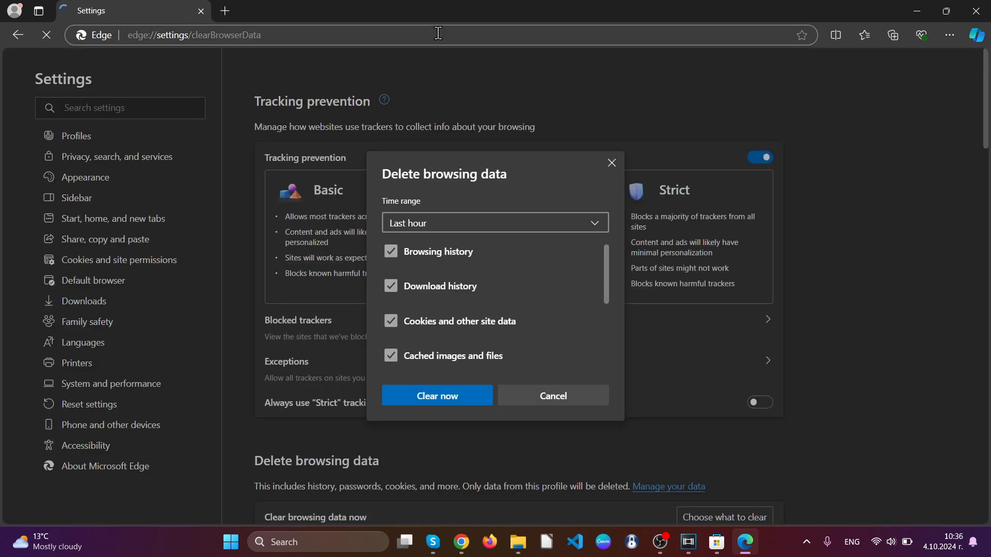
pyautogui.click(495, 223)
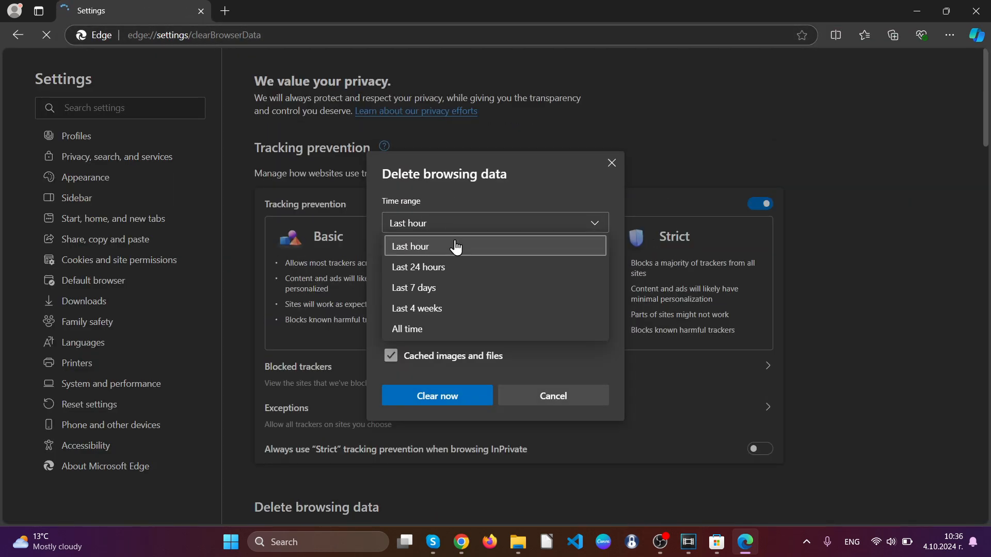
pyautogui.click(411, 246)
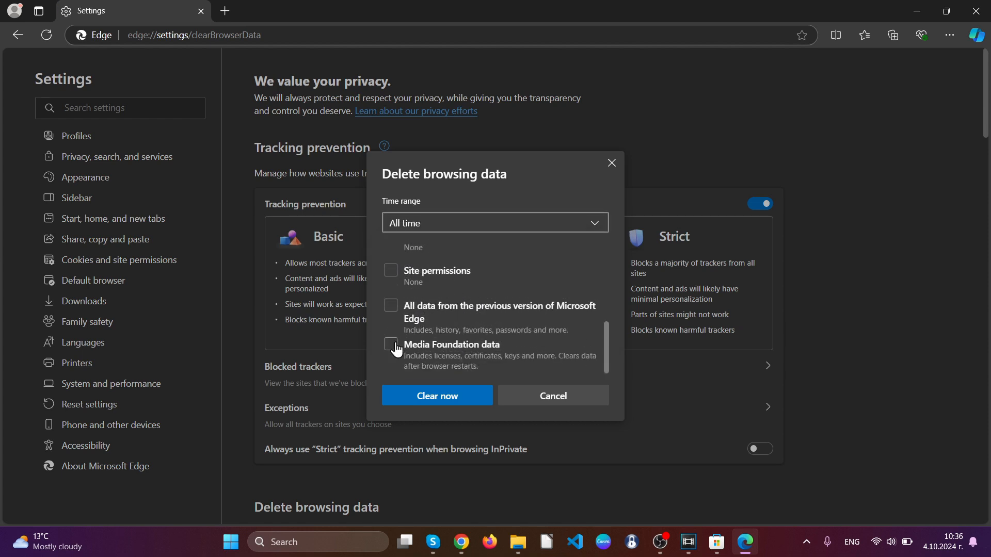
# Step: Clear the browsing data with every category included, then close Edge
pyautogui.scroll(3)
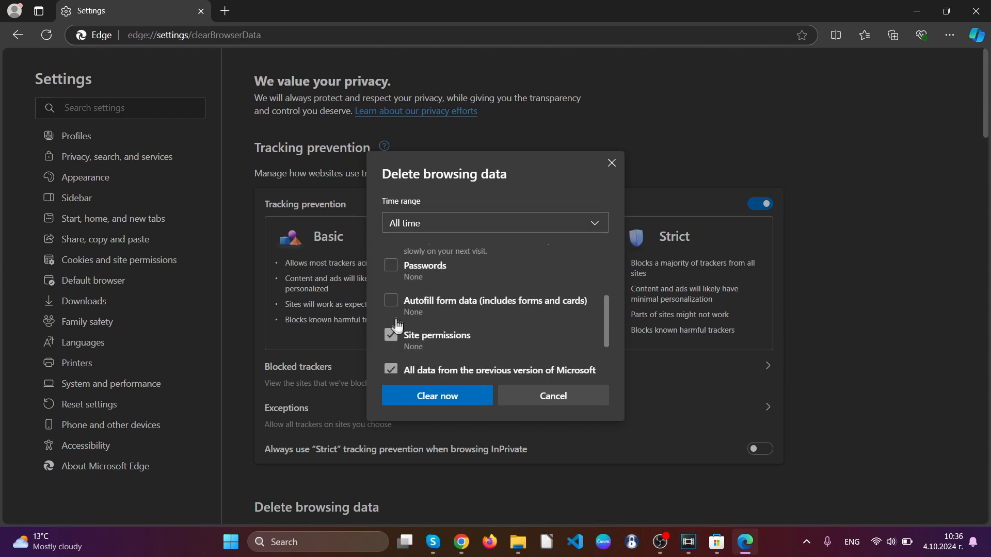
pyautogui.scroll(3)
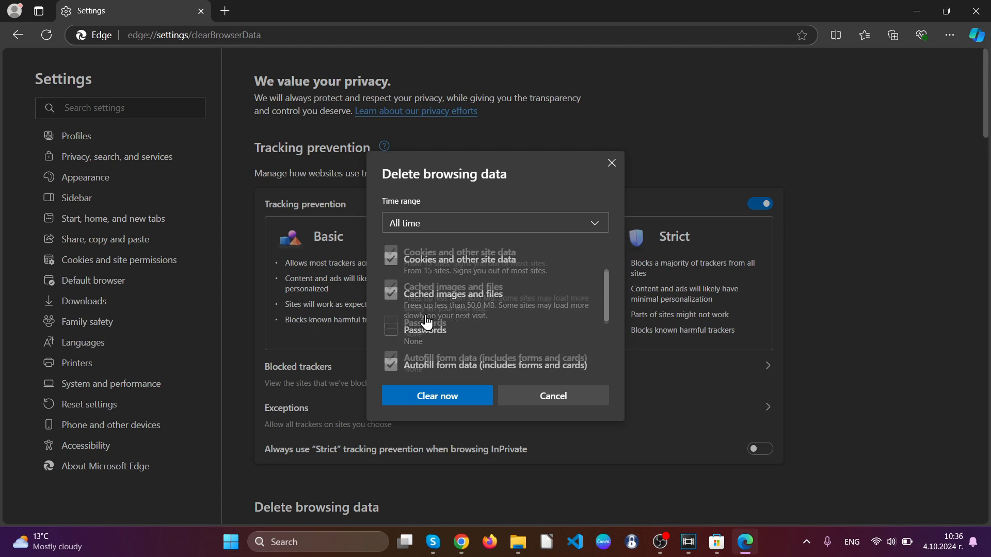
pyautogui.scroll(-3)
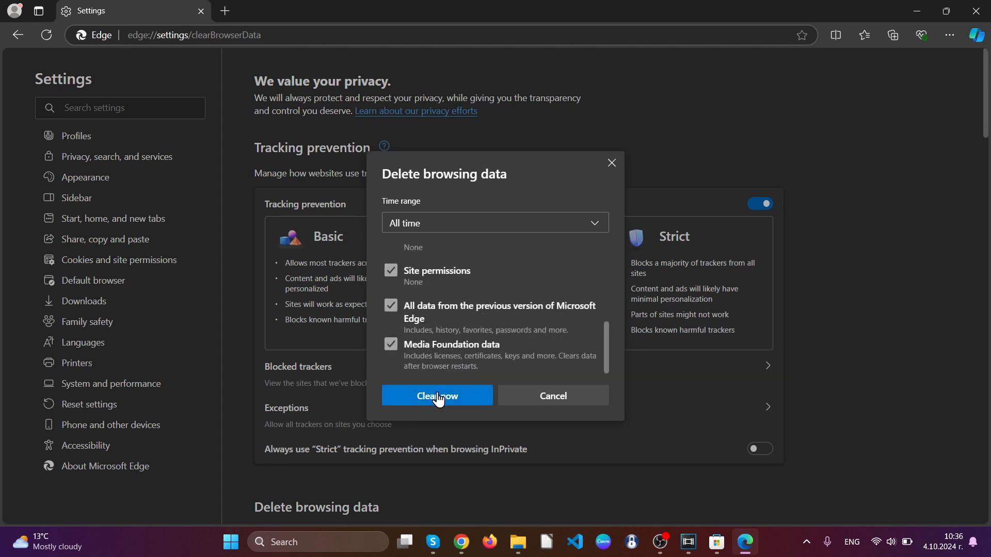
pyautogui.click(436, 396)
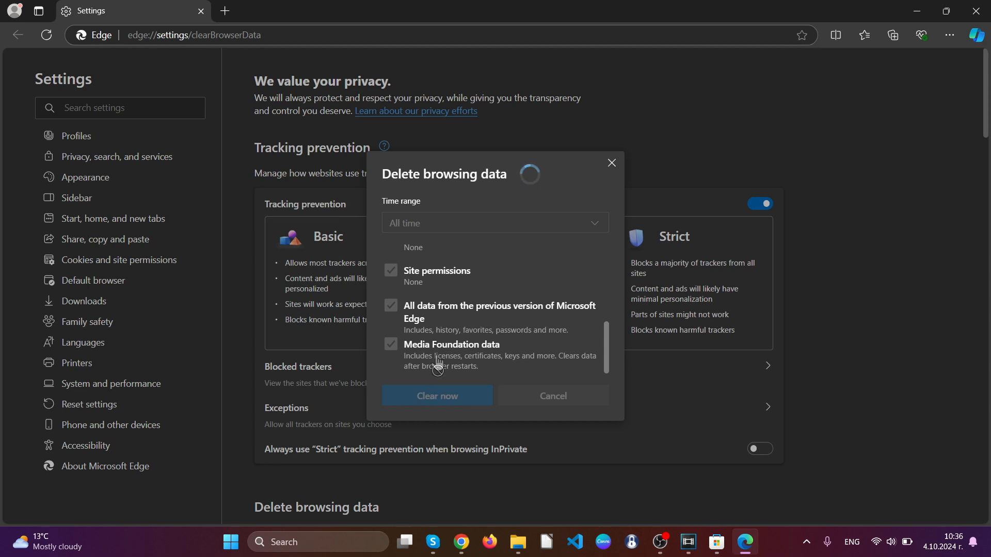
pyautogui.click(610, 162)
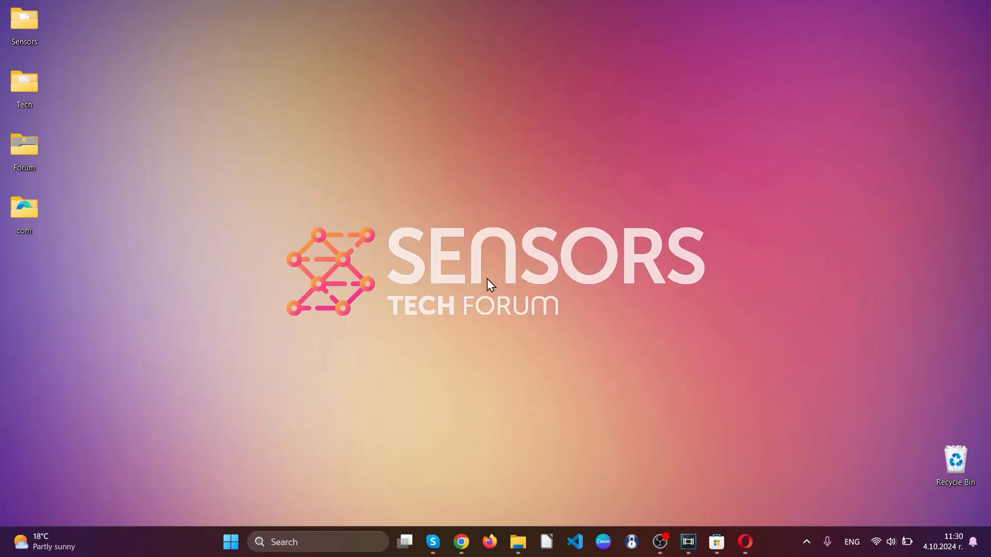
# Step: Launch Opera and reach the options for the Search all Tabs extension
pyautogui.click(744, 542)
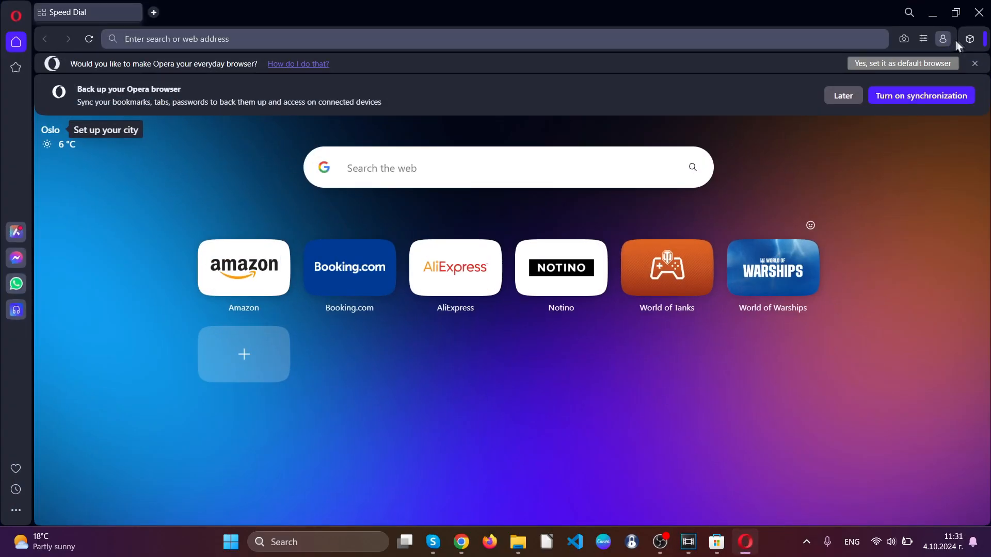
pyautogui.click(969, 38)
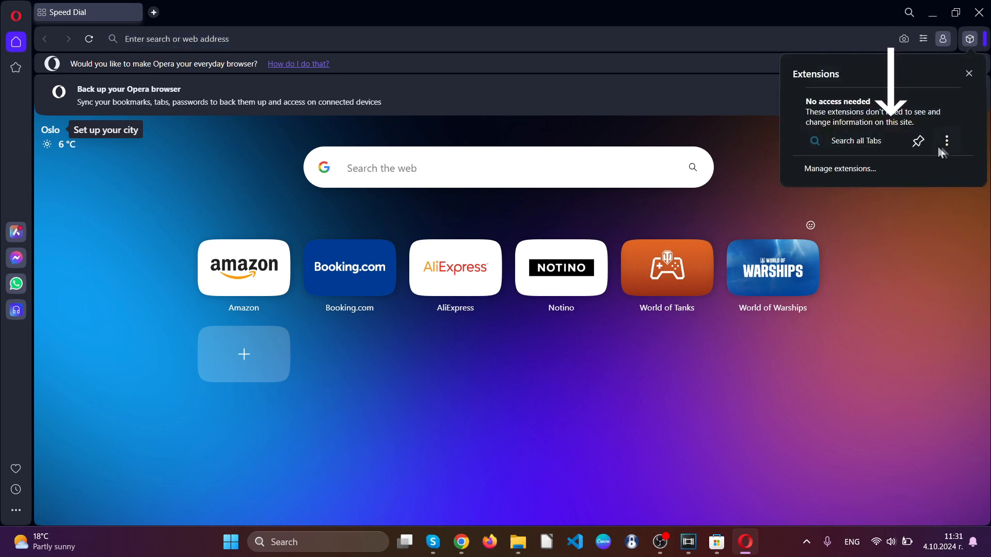
pyautogui.click(946, 141)
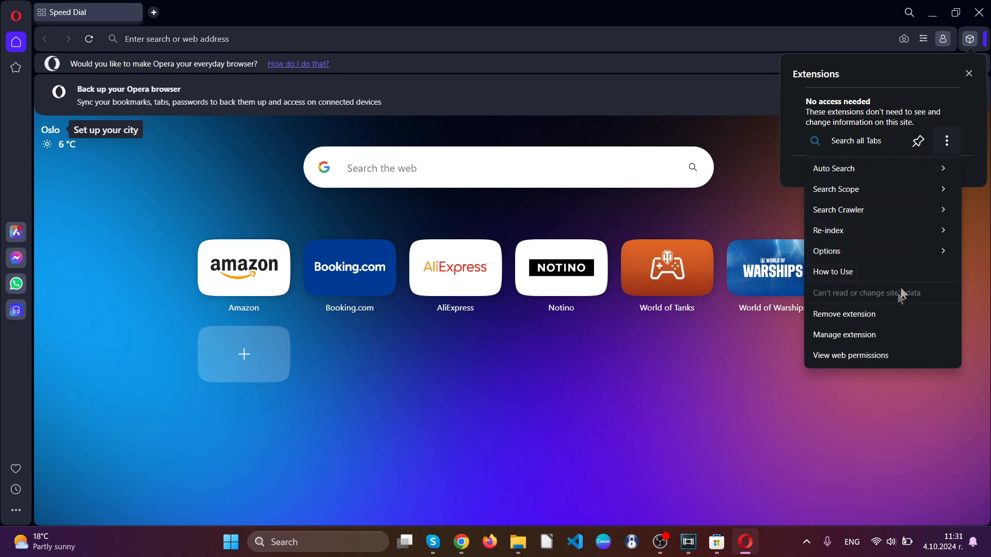
# Step: Remove the Search all Tabs extension and close the feedback page that follows
pyautogui.click(844, 314)
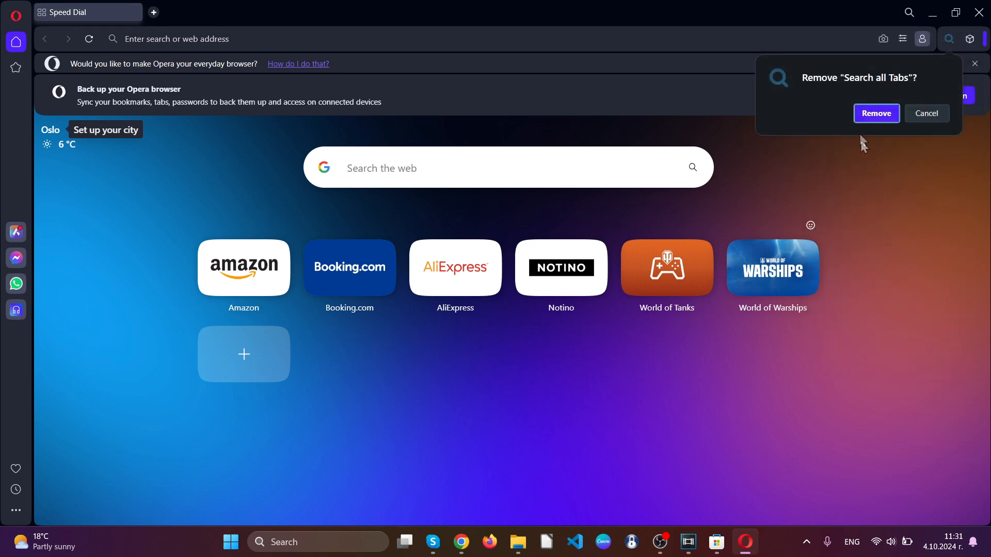
pyautogui.click(877, 113)
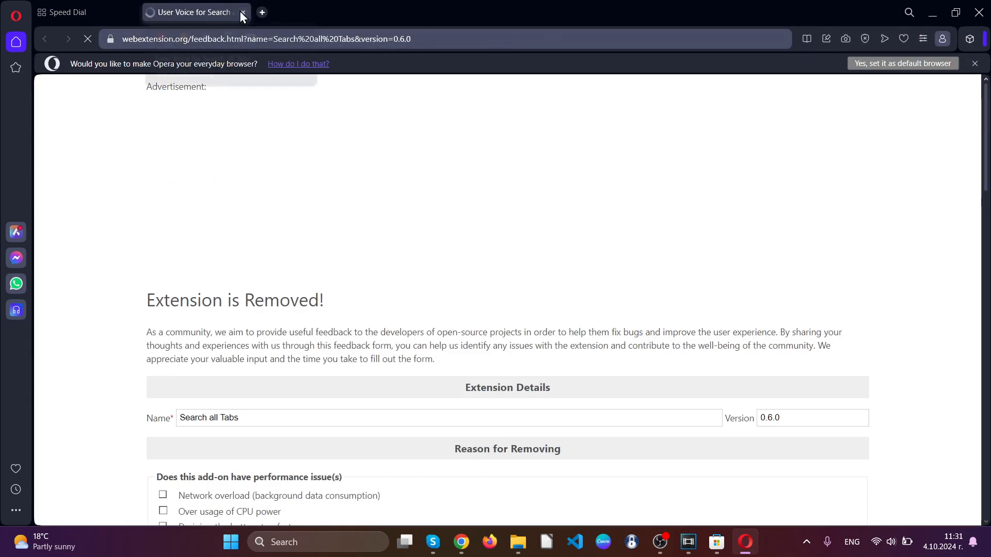
pyautogui.click(242, 13)
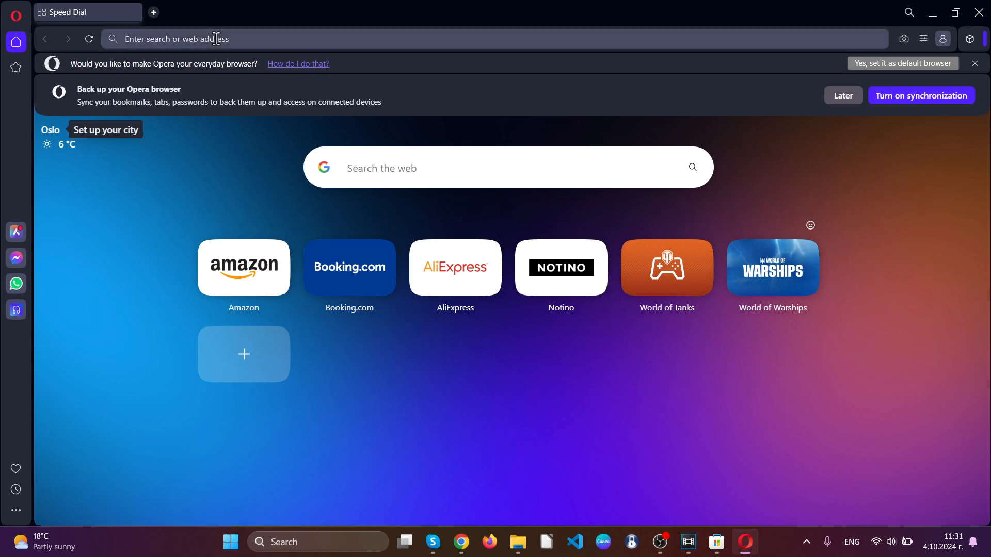
# Step: Go to opera://settings and bring up the Delete browsing data options
pyautogui.write('opera/settings')
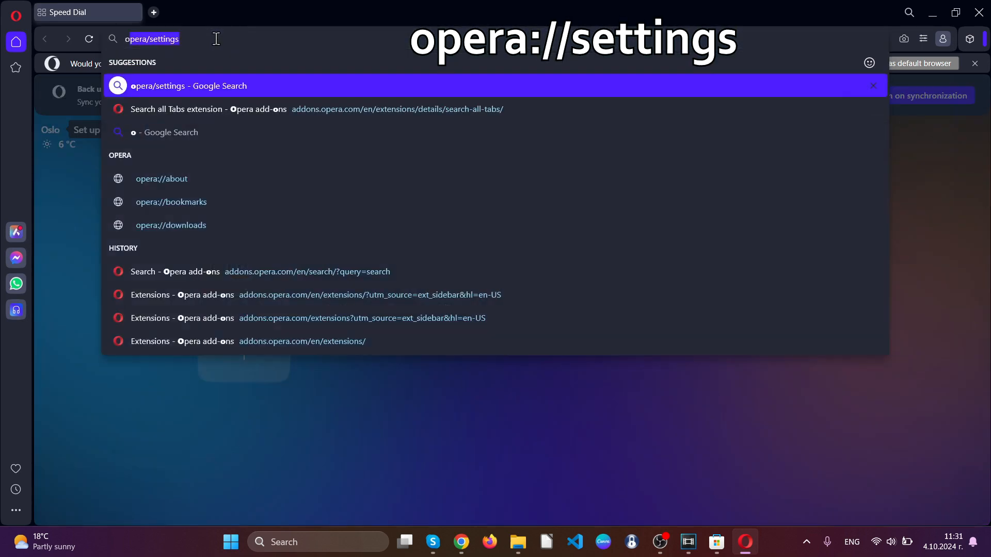
pyautogui.write('opera://')
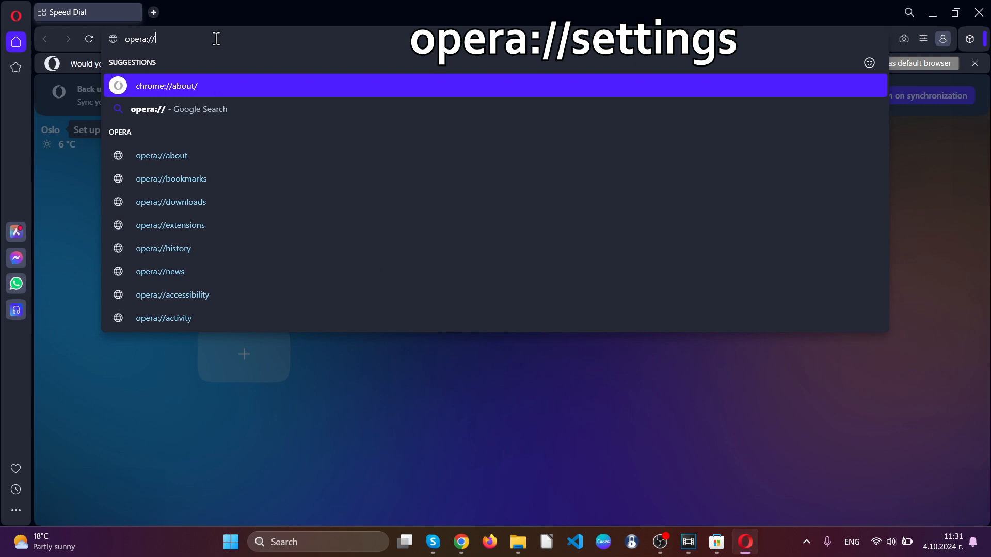
pyautogui.press('Return')
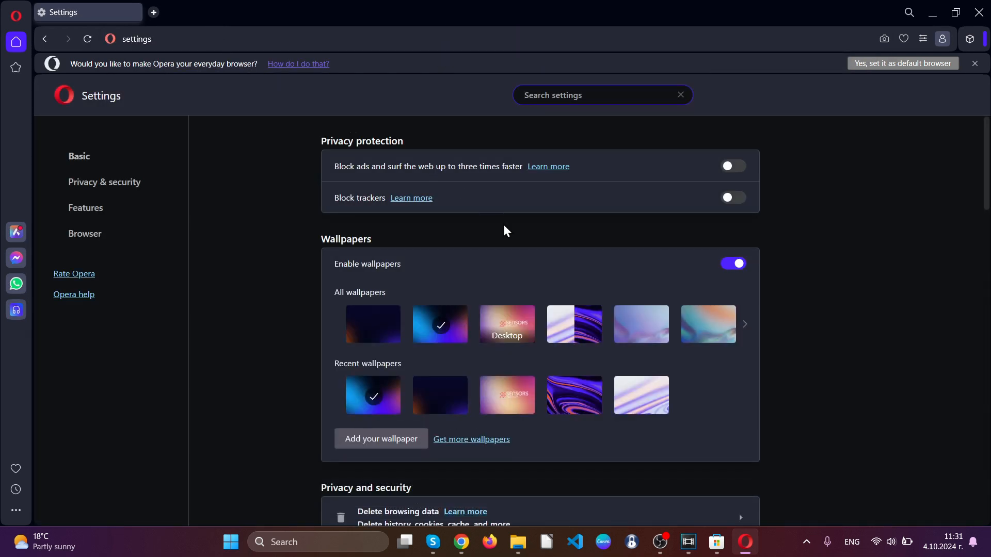
pyautogui.click(104, 182)
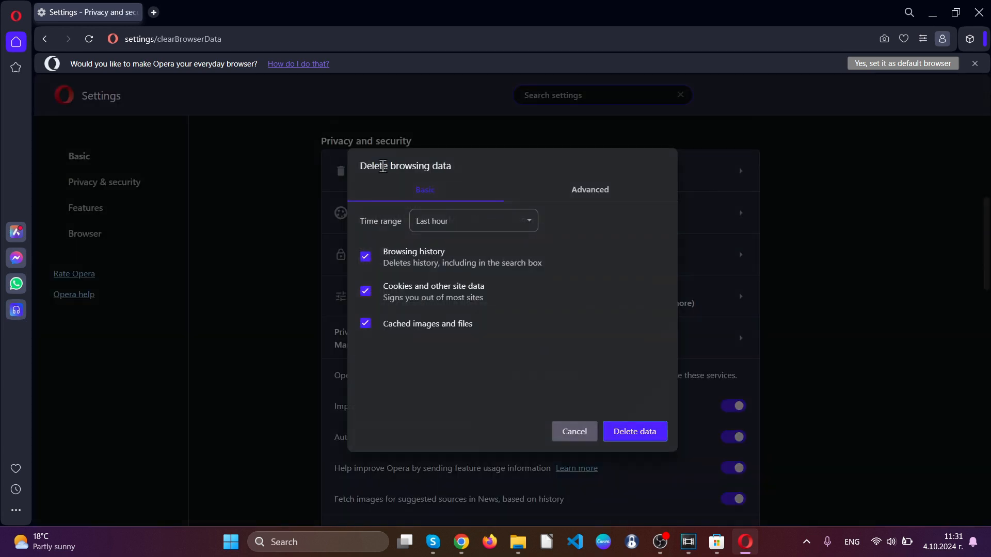
pyautogui.moveTo(563, 195)
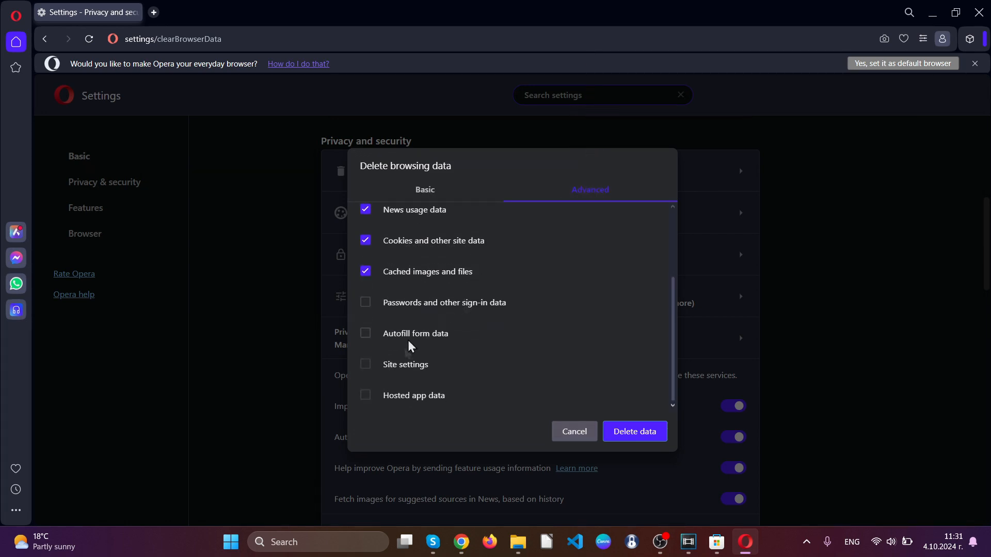
# Step: Include autofill form data and hosted app data in the deletion
pyautogui.click(365, 396)
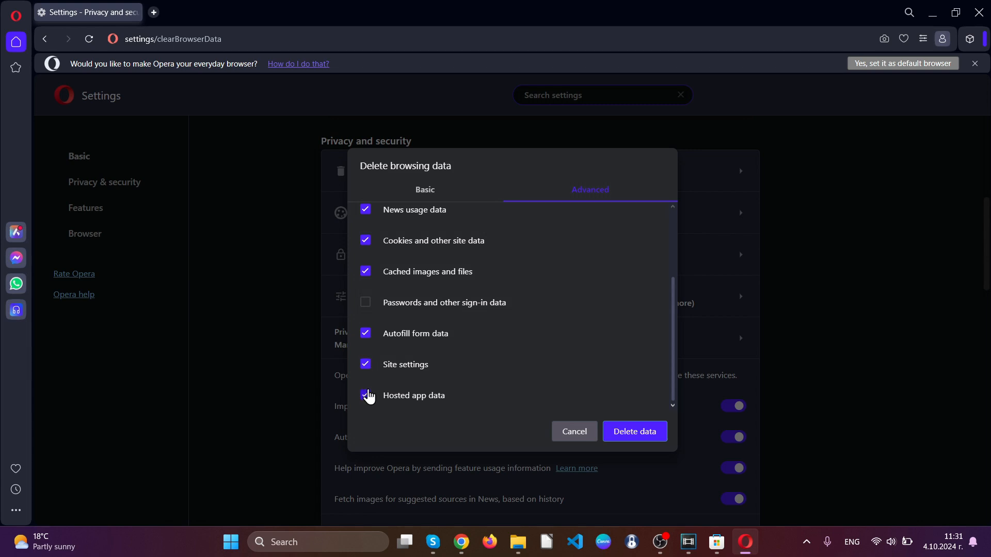
pyautogui.click(573, 432)
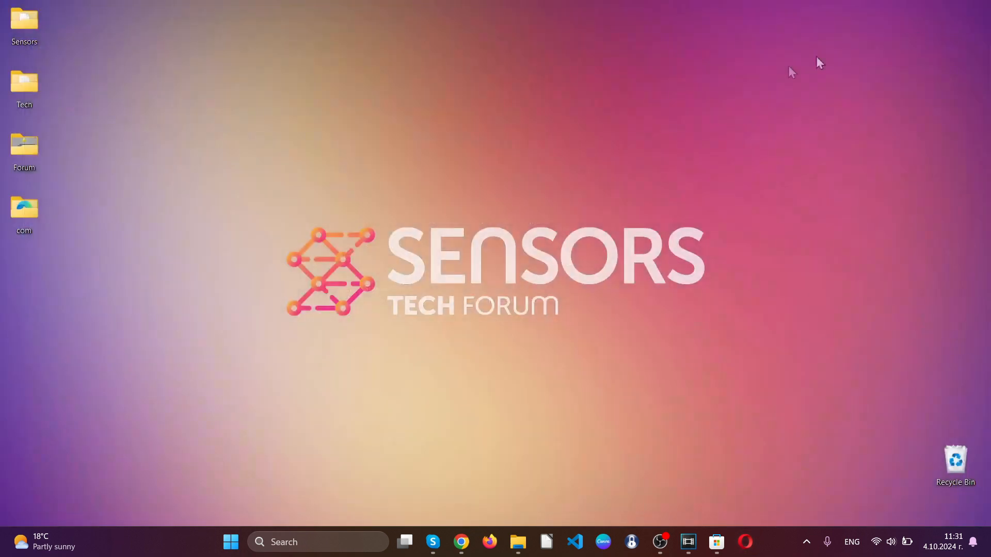
pyautogui.moveTo(495, 245)
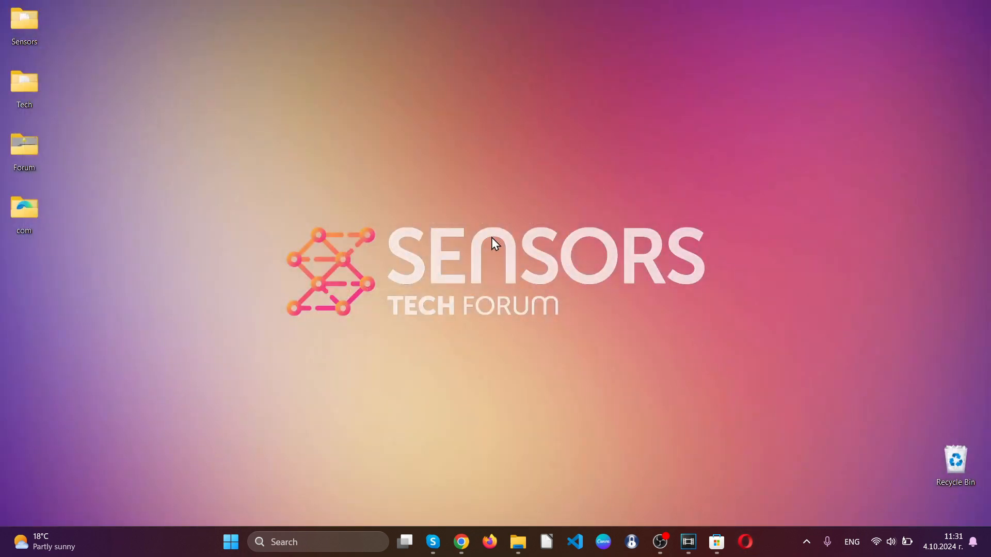